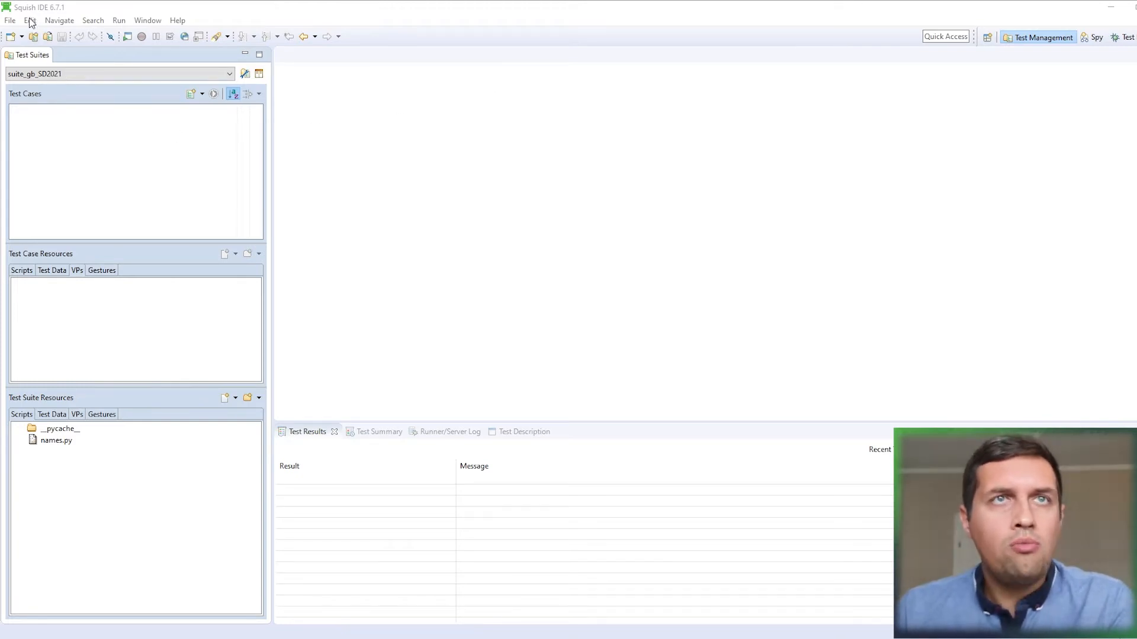
Show the attachable AUTs in Server Settings and select greenbox at 192.168.8.111:4711.
left_click(29, 20)
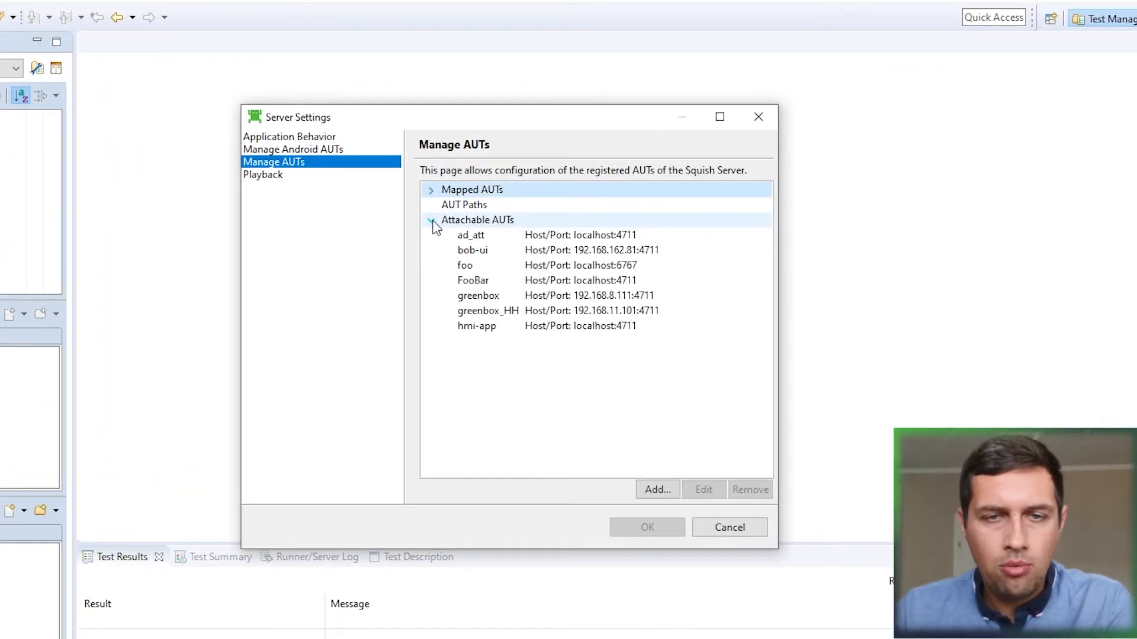
left_click(477, 295)
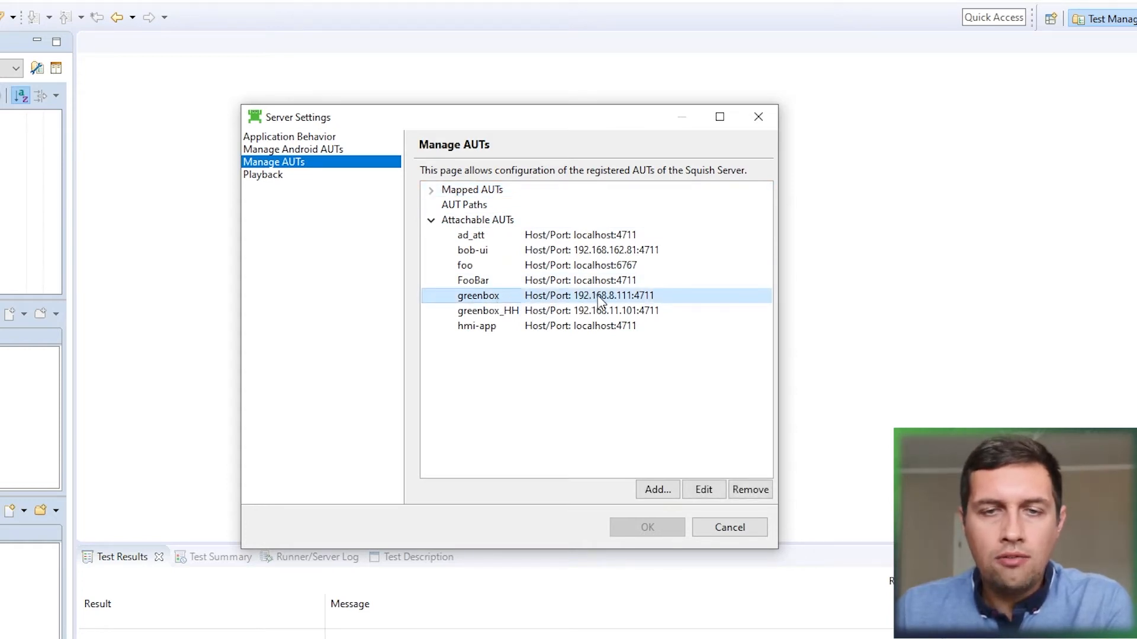
mouse_move(654, 311)
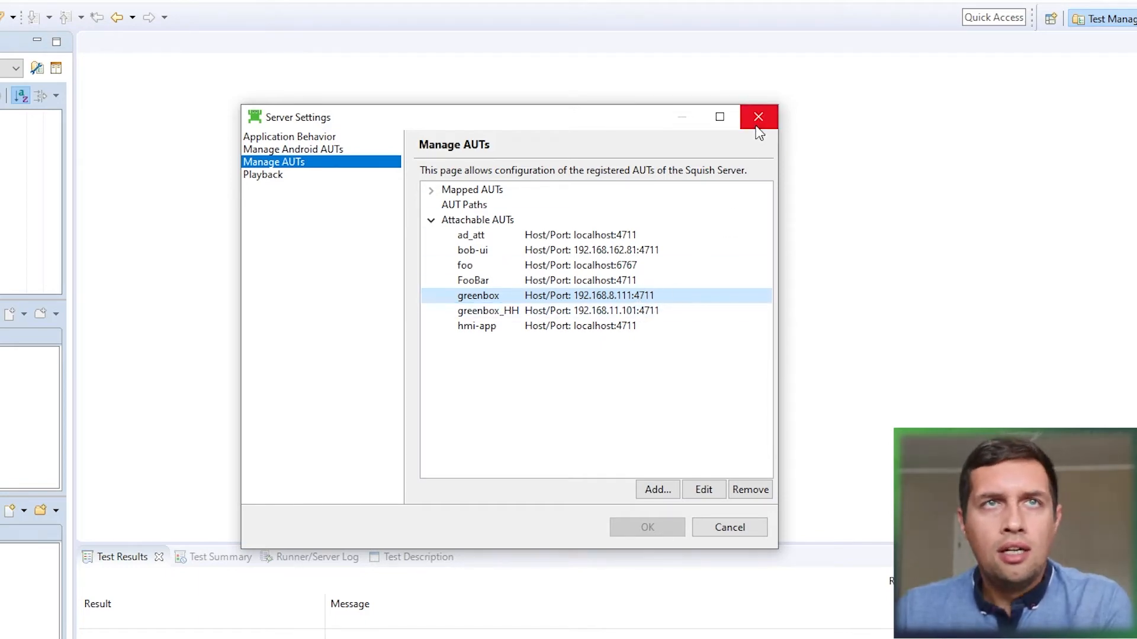
Dismiss Server Settings and launch the AUT attached to greenbox, loading its object tree in Spy.
left_click(758, 117)
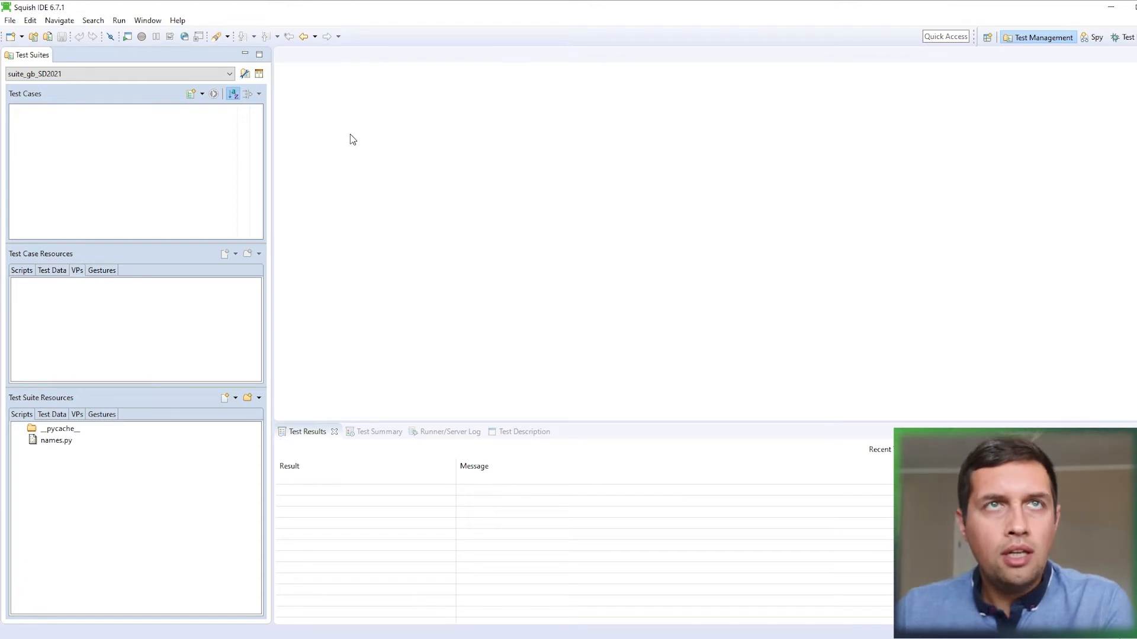
mouse_move(379, 160)
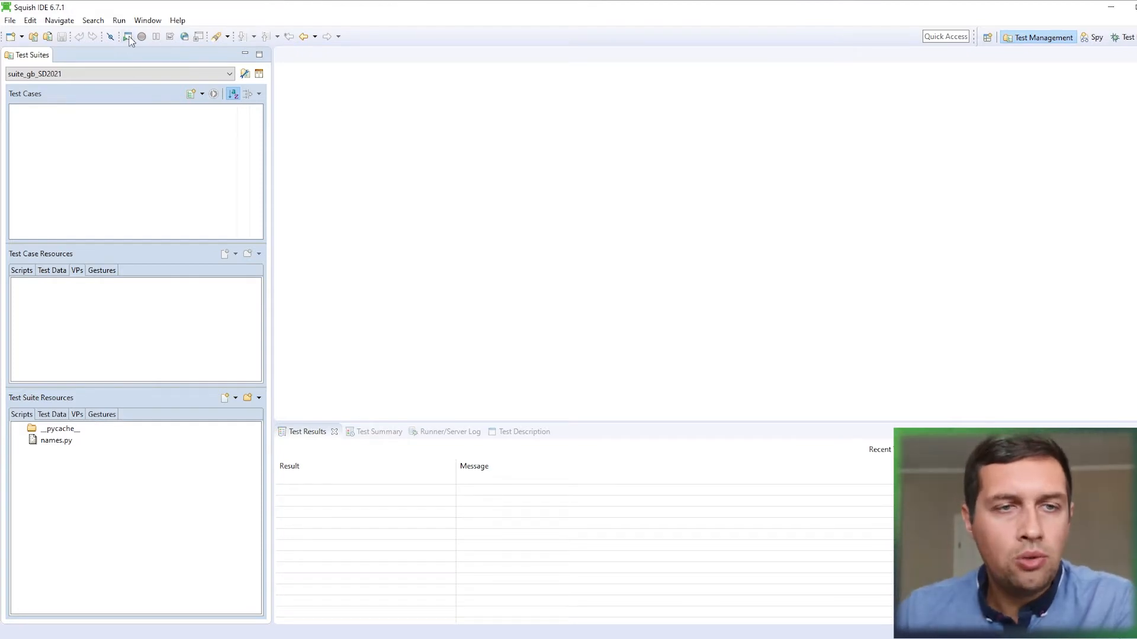
left_click(129, 37)
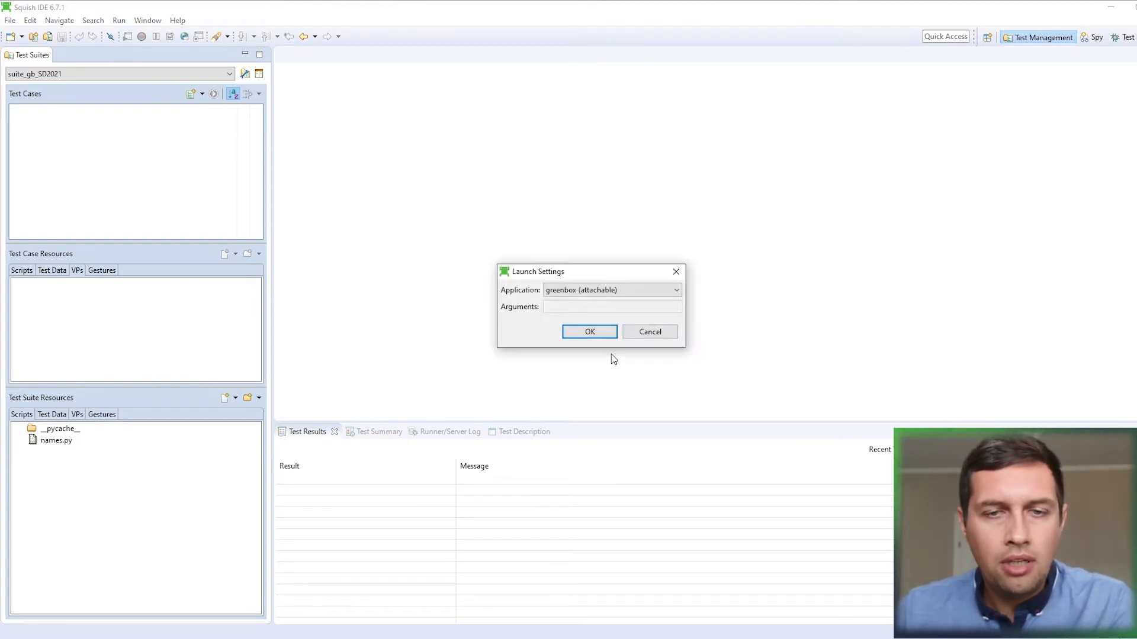
left_click(588, 332)
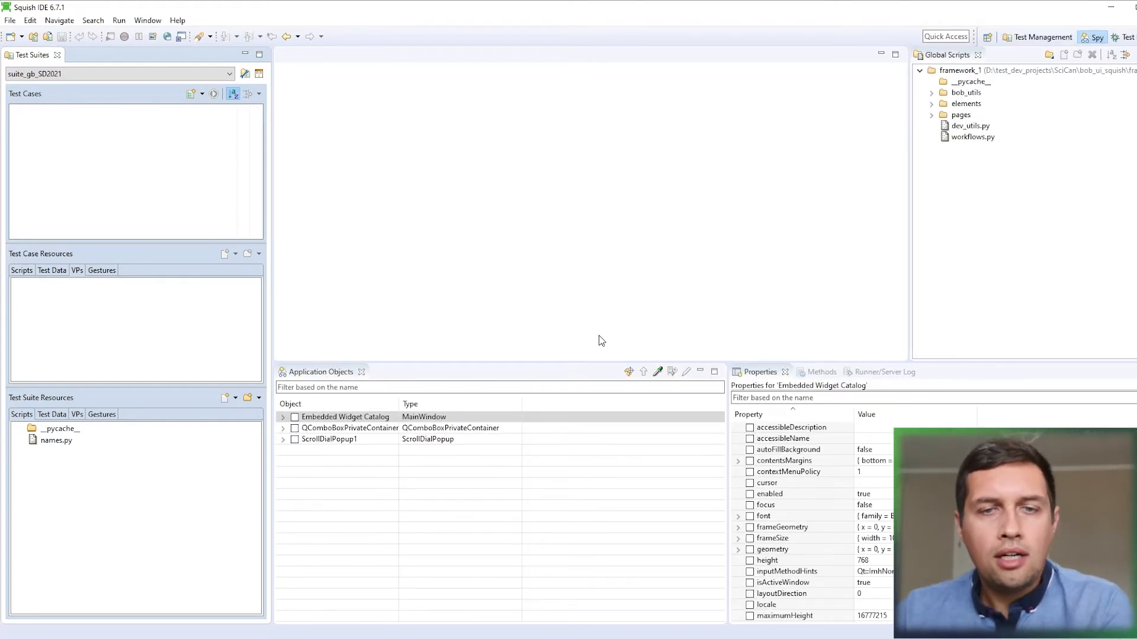
mouse_move(168, 37)
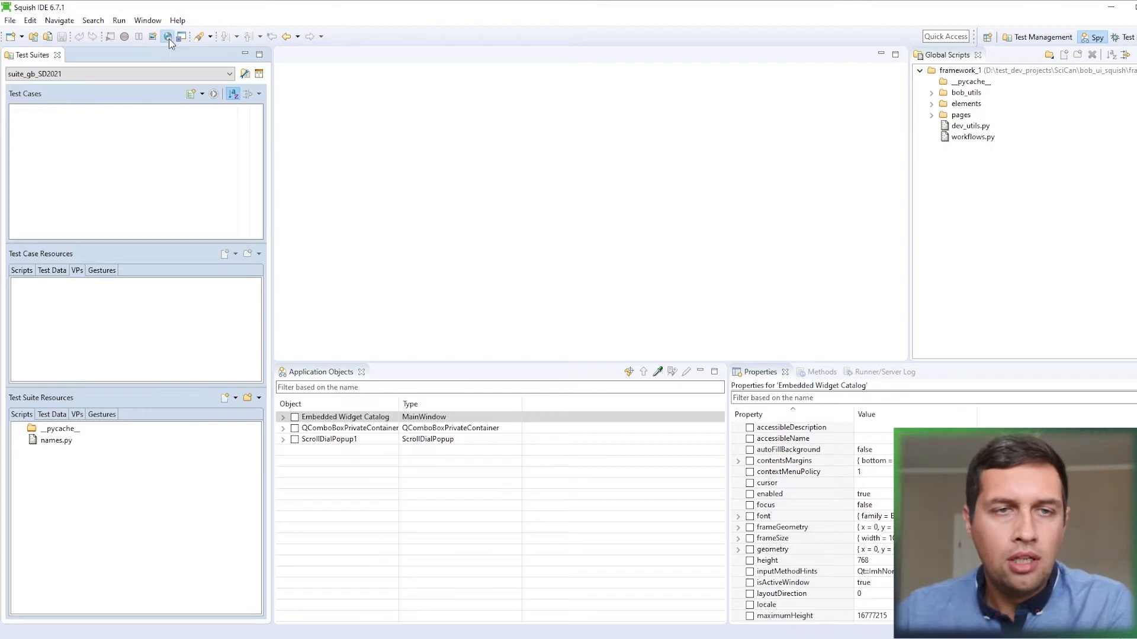
Start Remote Control, switch on the Beryl QtSvgToggleSwitch on Buttons, and return to Gauges.
left_click(167, 37)
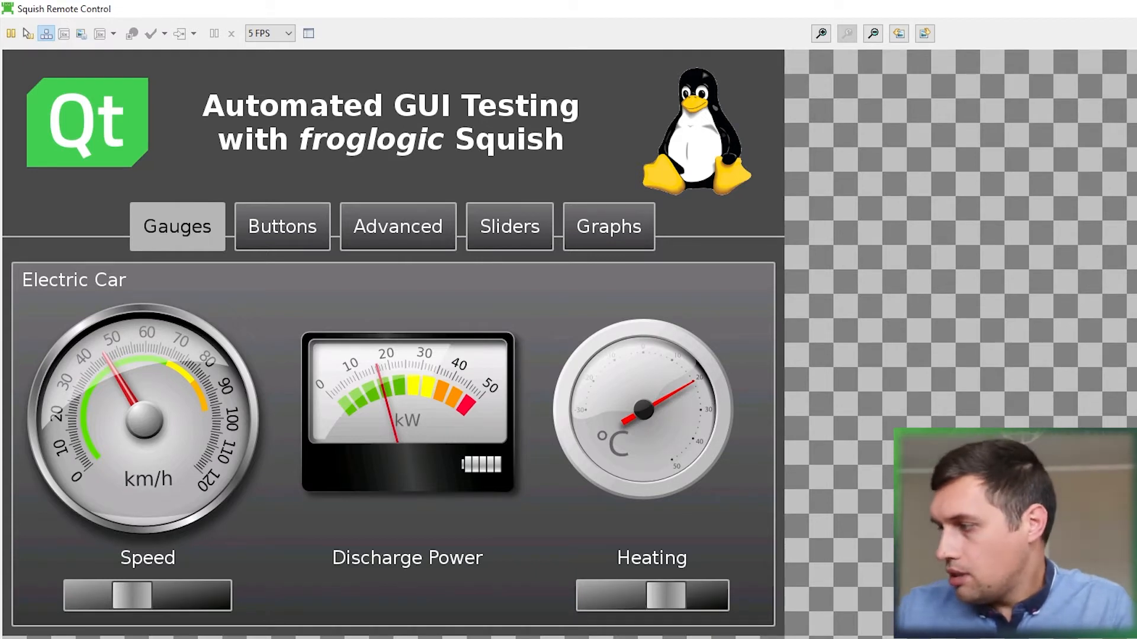
left_click(282, 226)
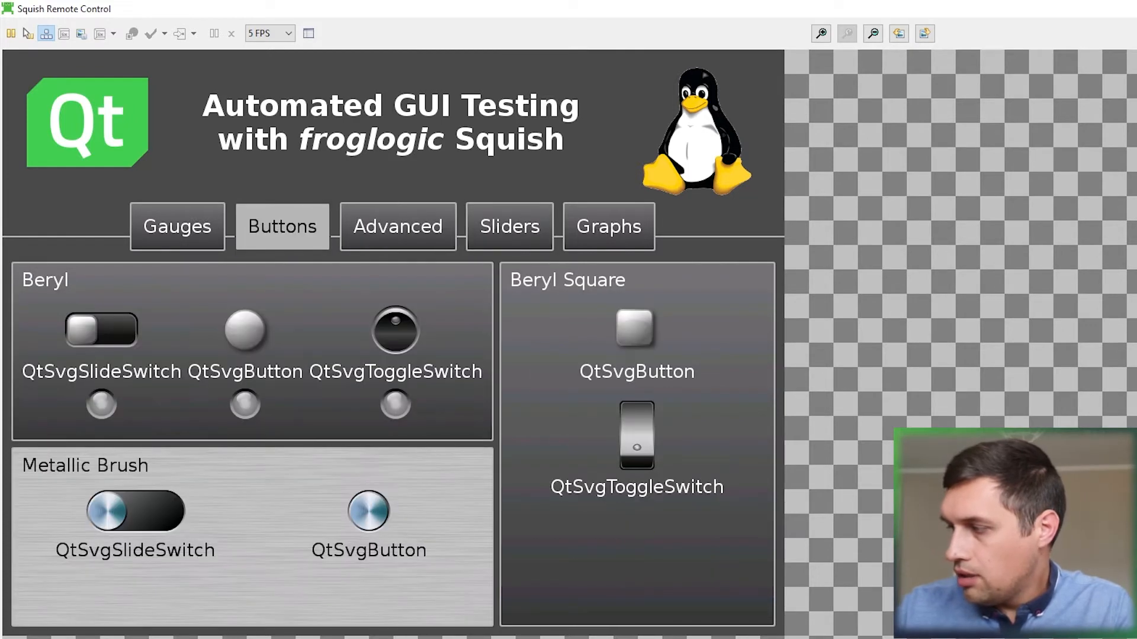
left_click(176, 226)
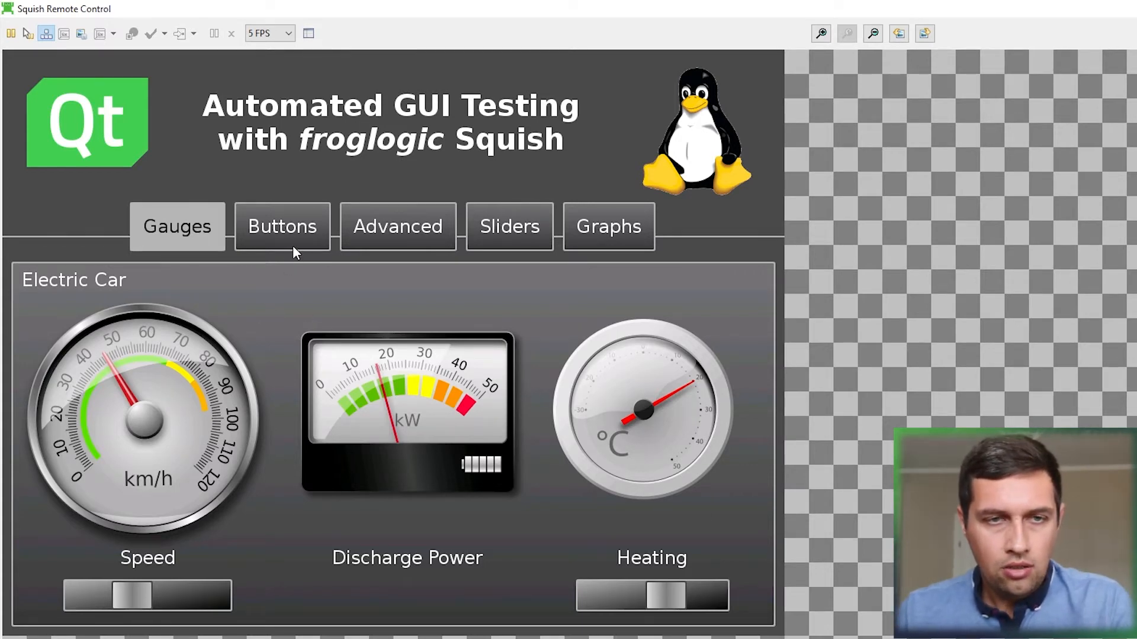
left_click(282, 226)
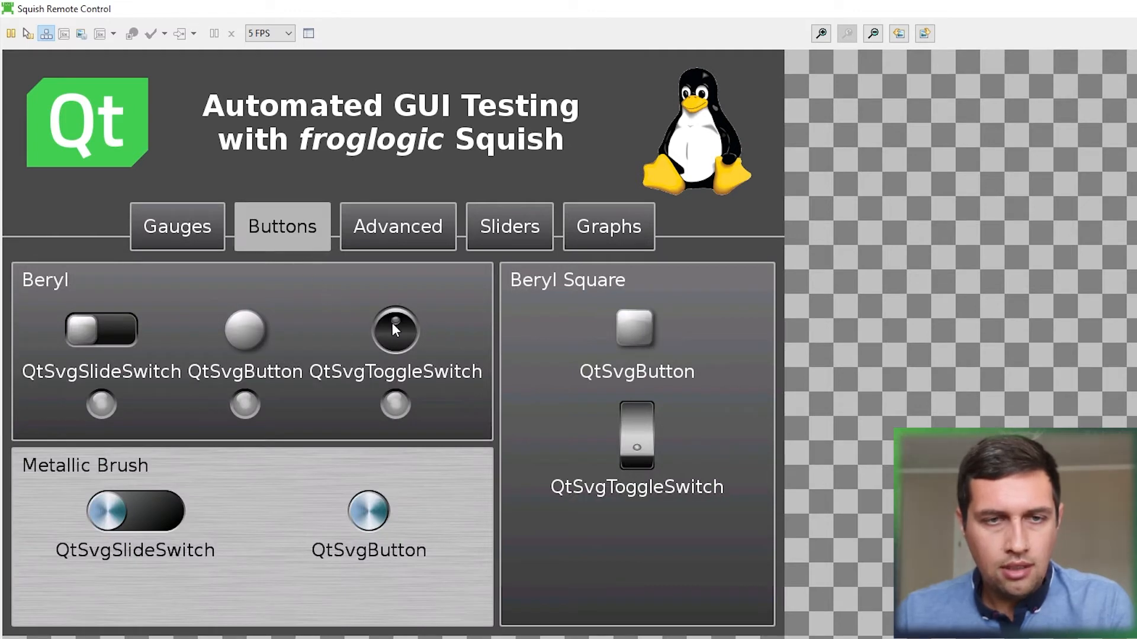
left_click(396, 331)
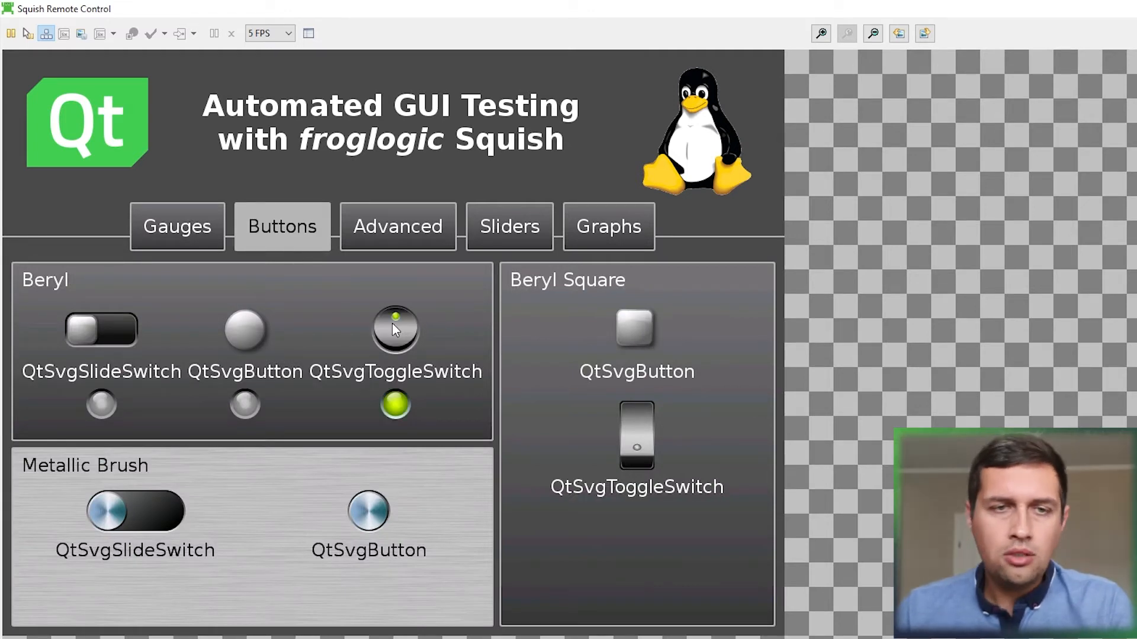
left_click(176, 226)
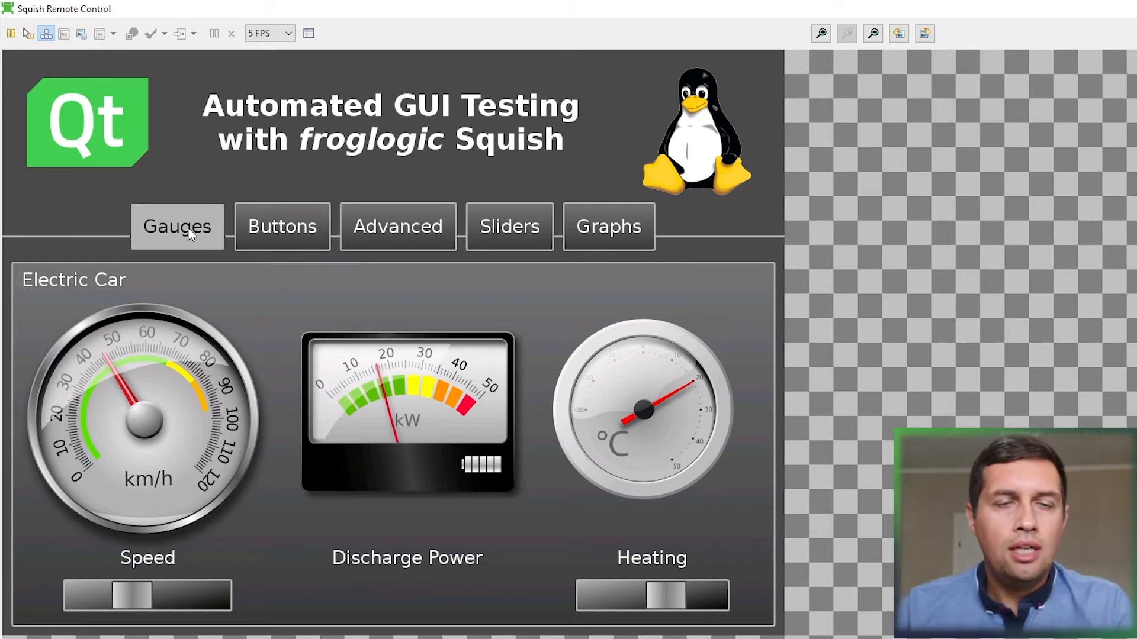
left_click(177, 227)
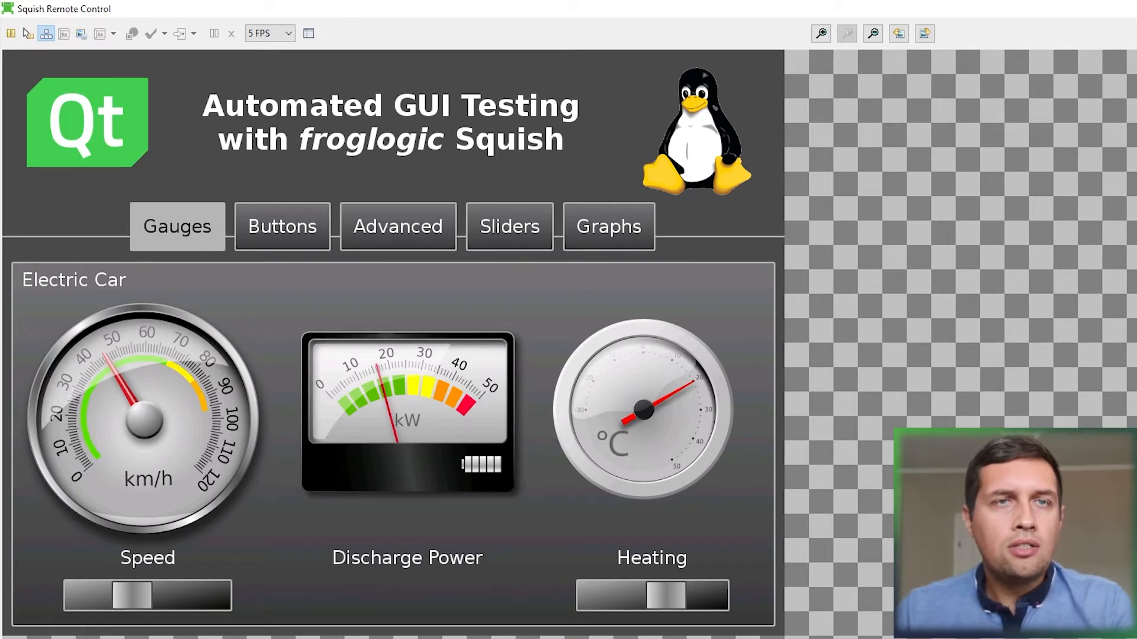
mouse_move(12, 33)
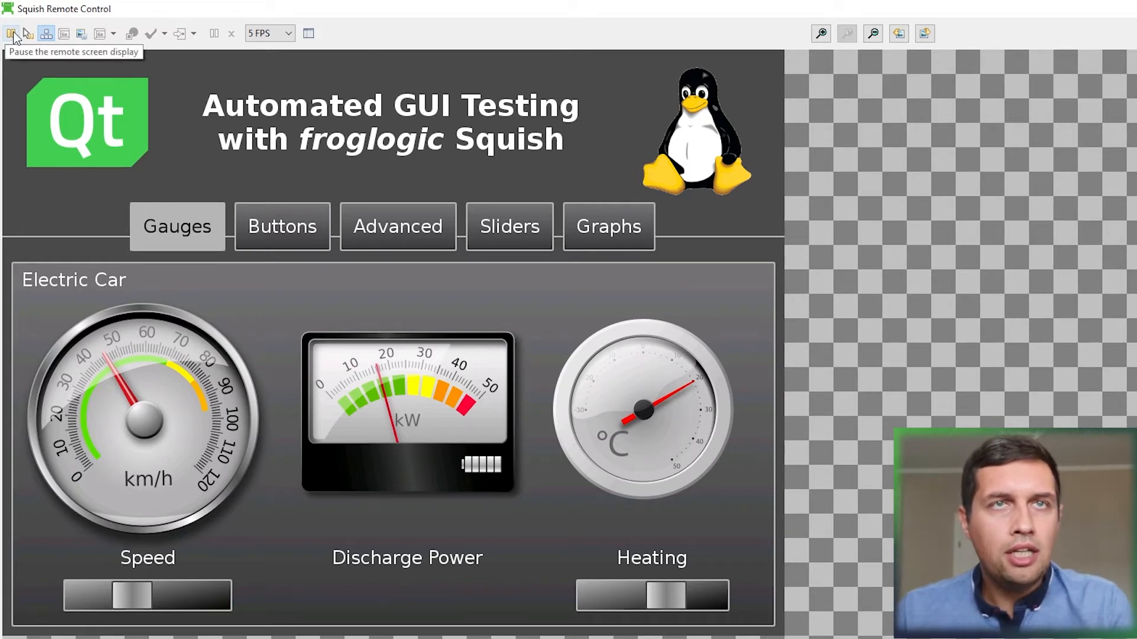
left_click(12, 33)
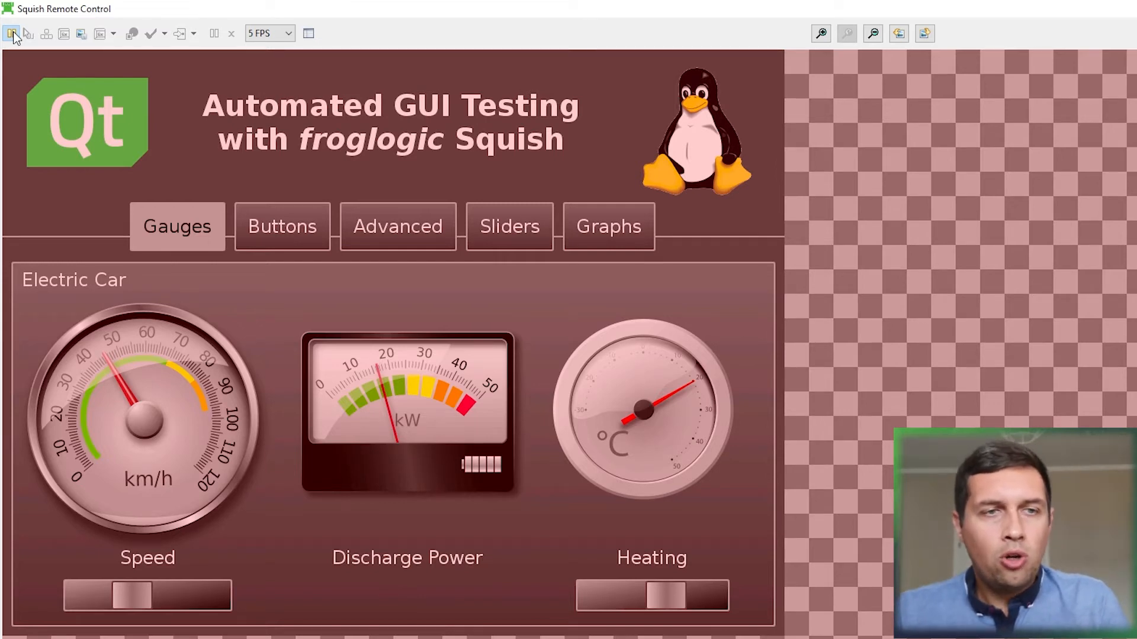
left_click(47, 34)
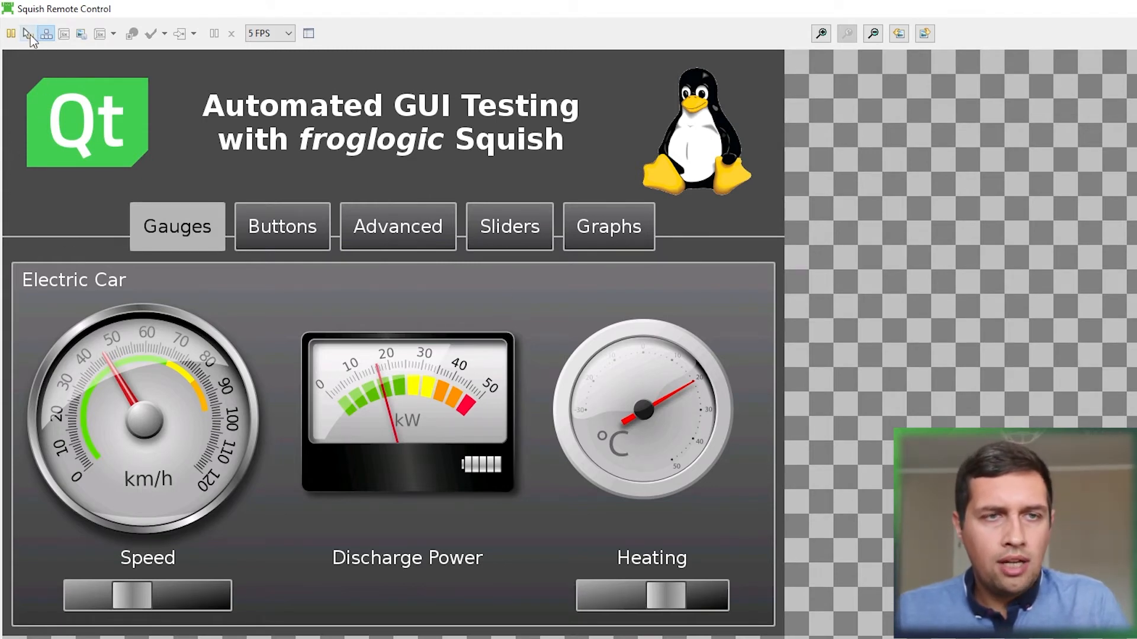
left_click(12, 33)
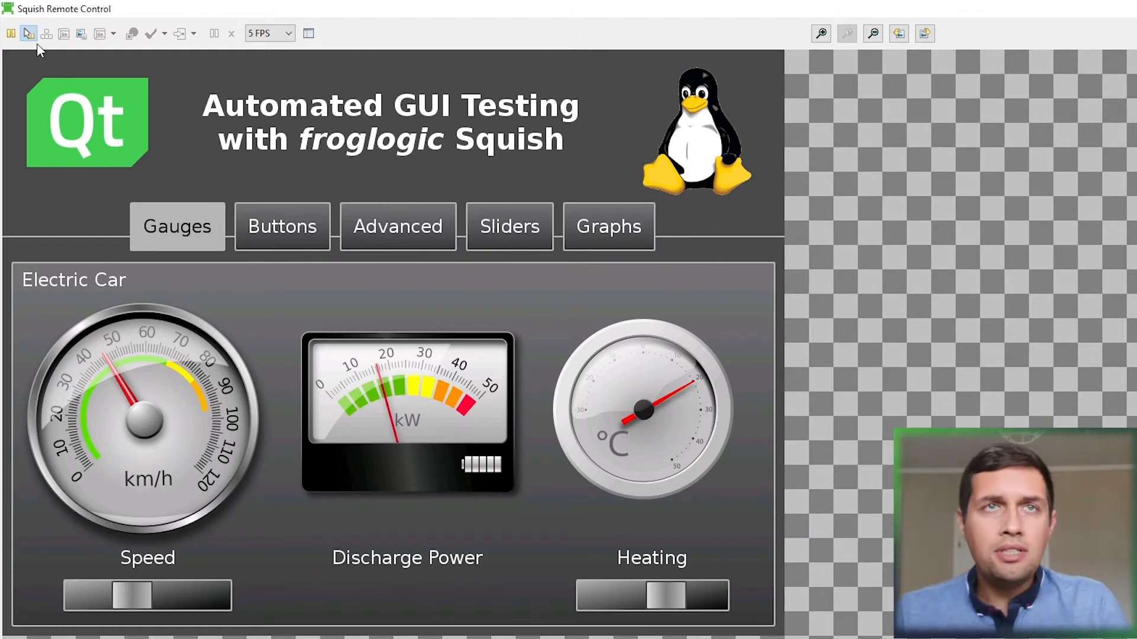
mouse_move(252, 218)
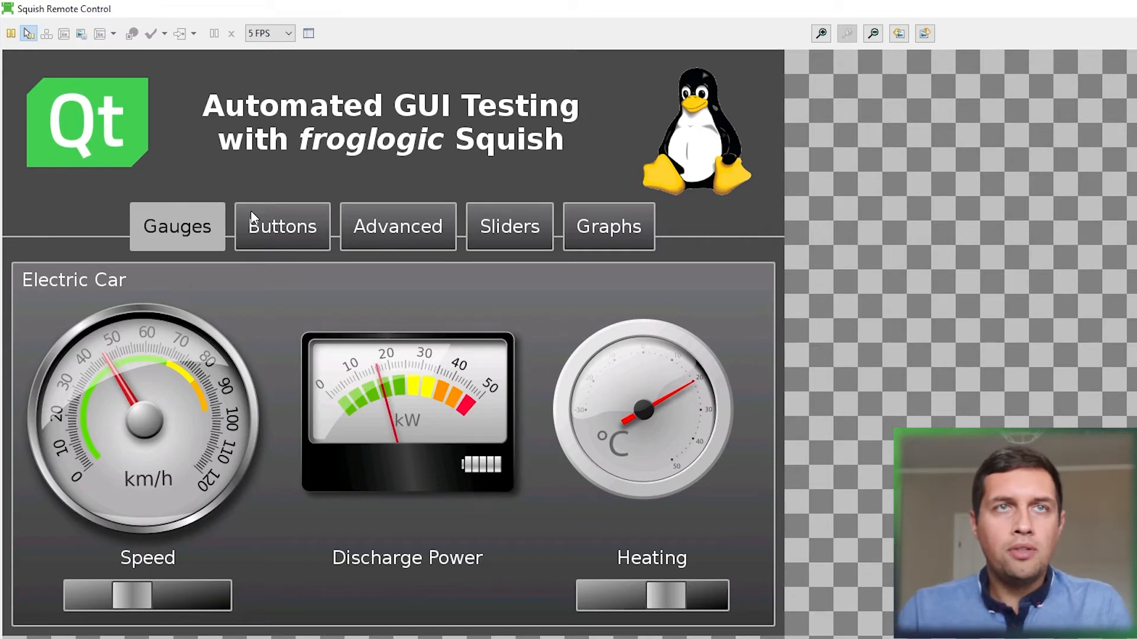
mouse_move(397, 226)
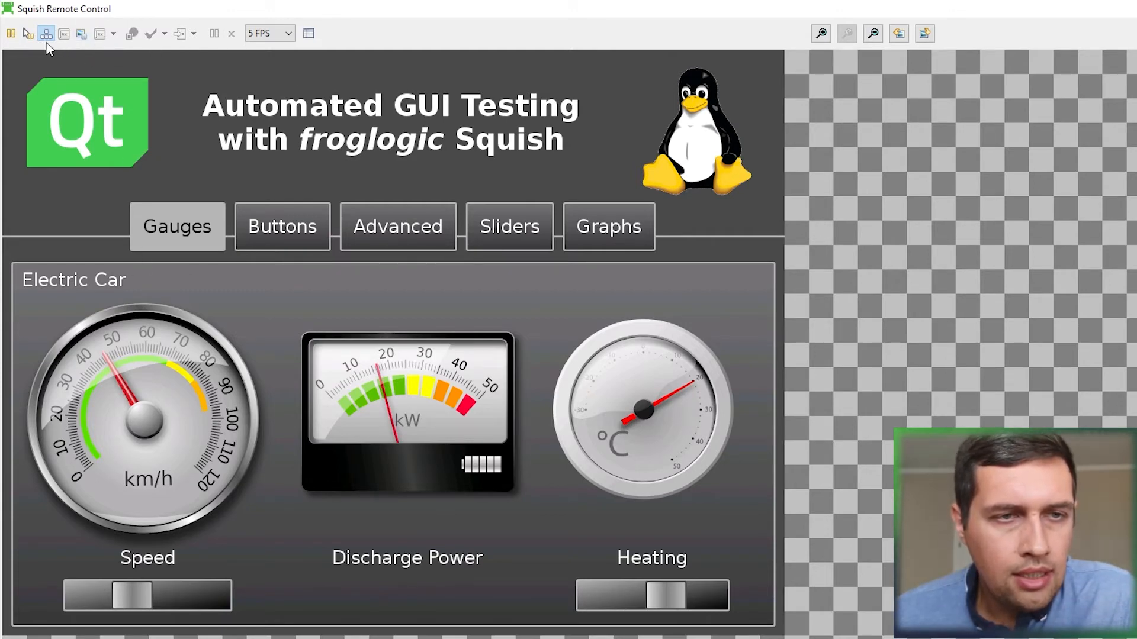
mouse_move(64, 33)
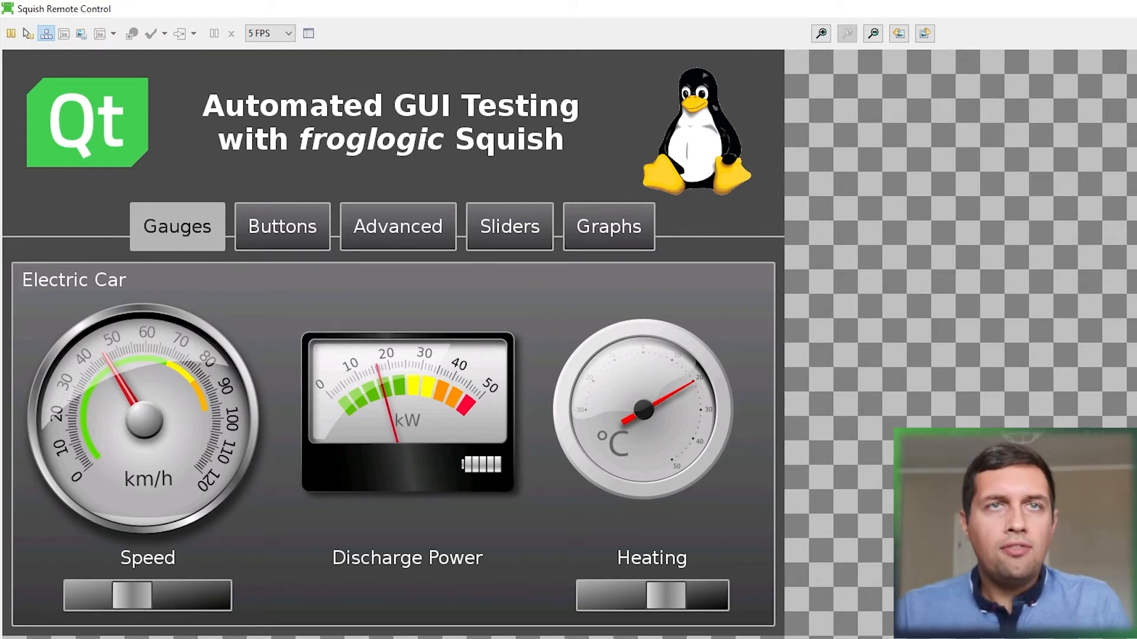
mouse_move(109, 121)
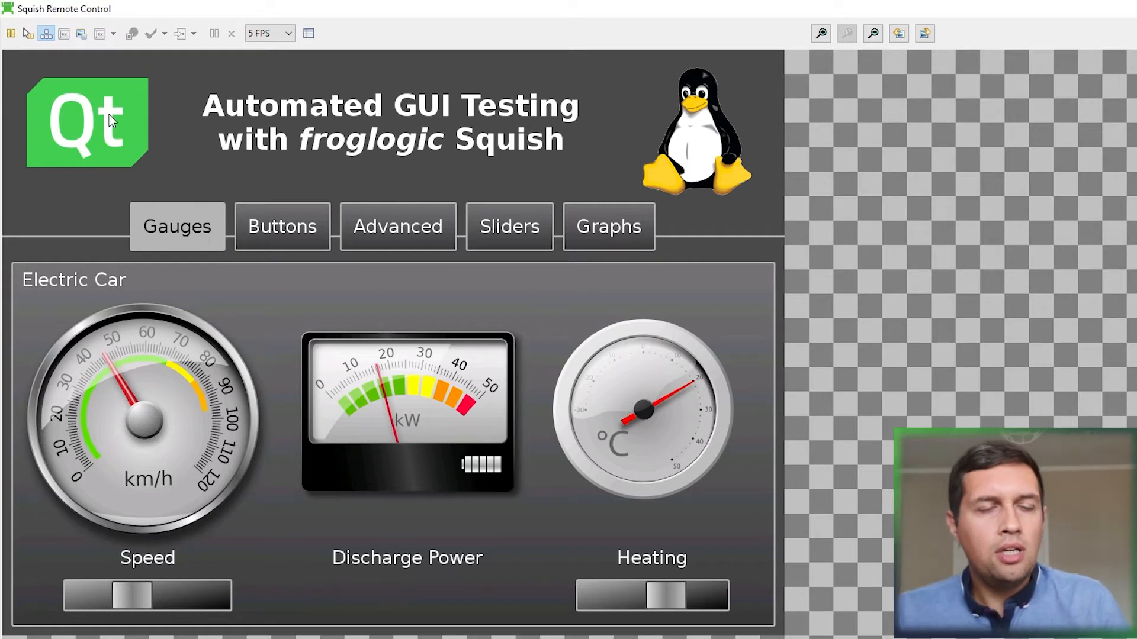
mouse_move(81, 33)
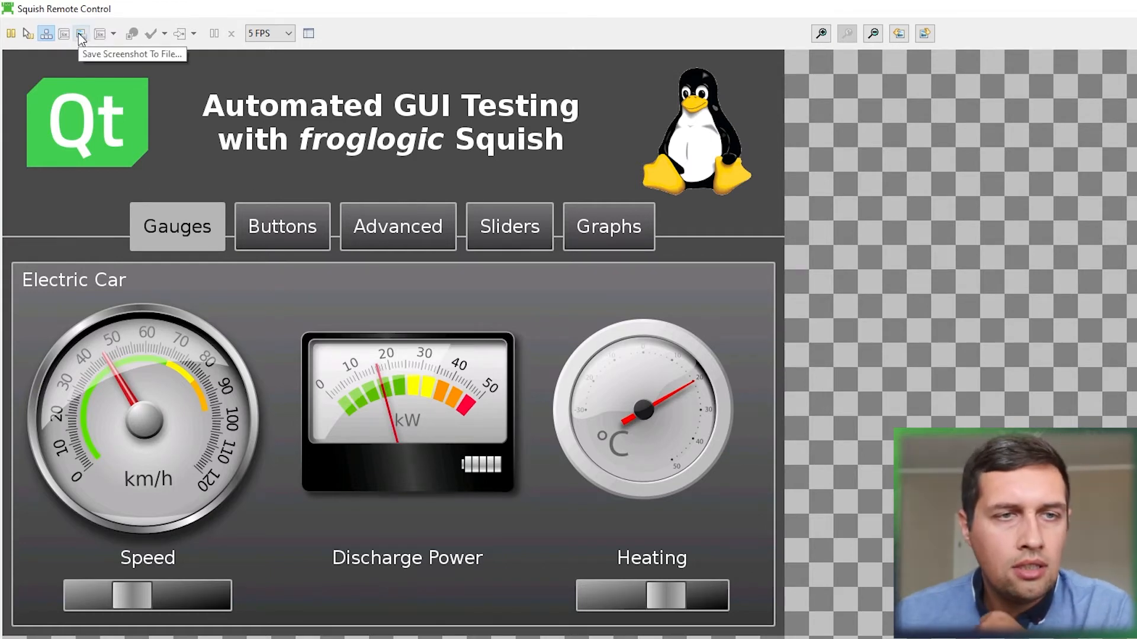
mouse_move(97, 42)
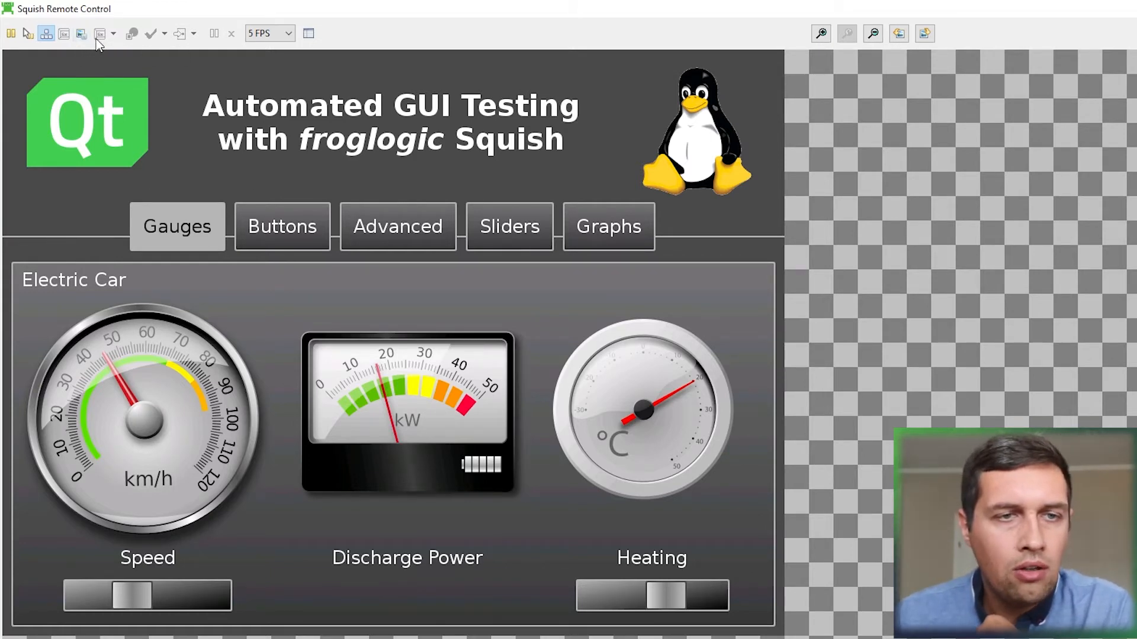
mouse_move(131, 33)
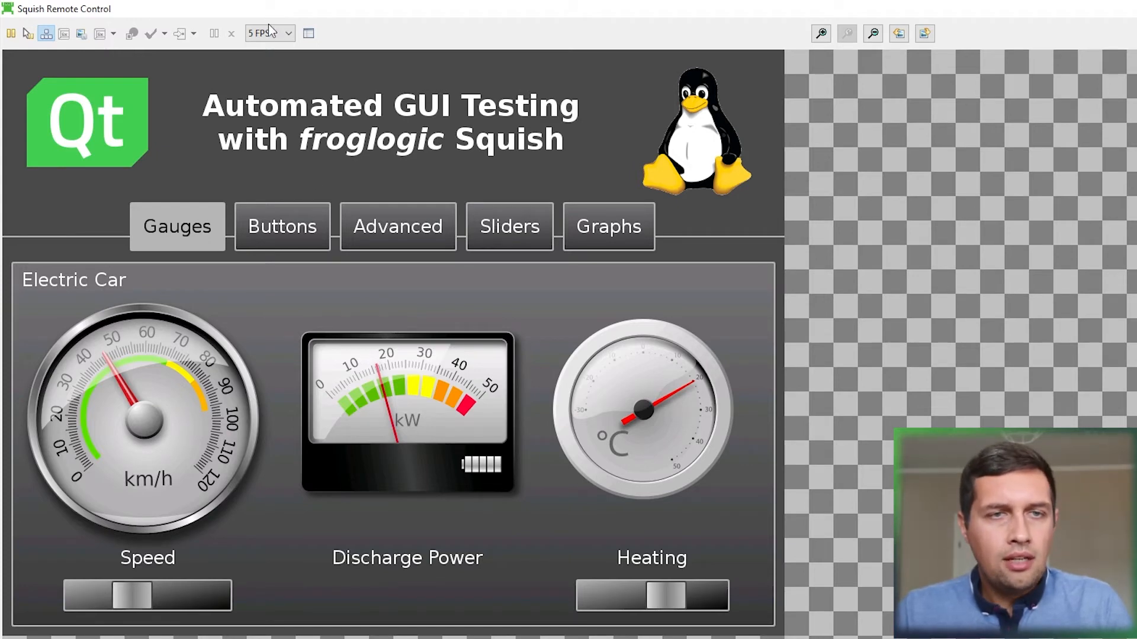
Choose a frame rate other than 5 FPS; video streaming is reported unsupported.
left_click(264, 33)
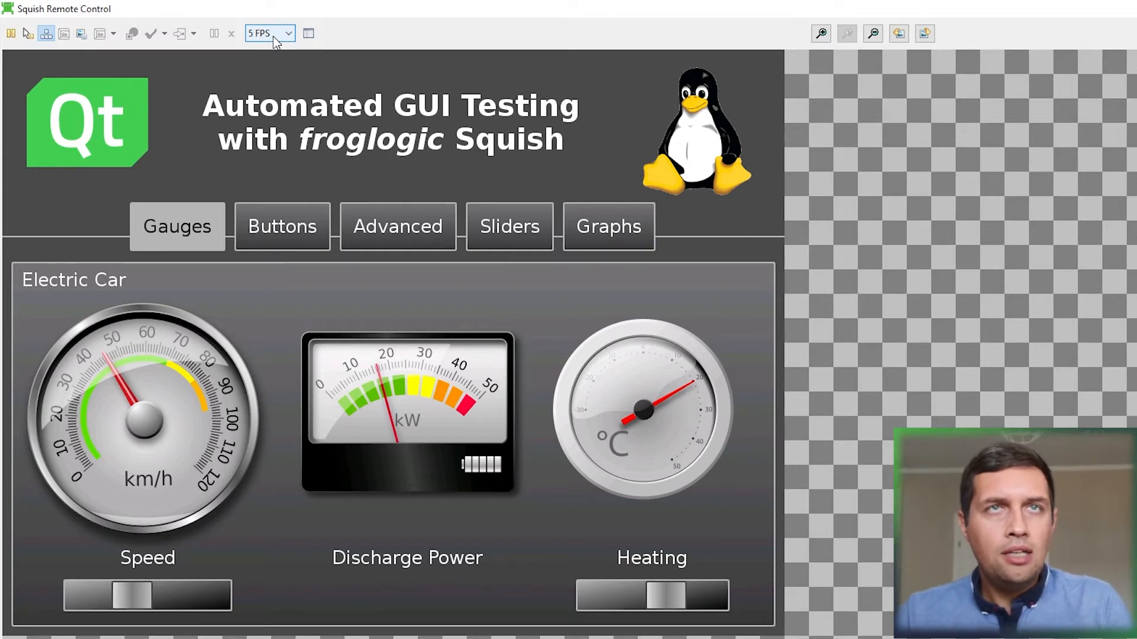
left_click(288, 33)
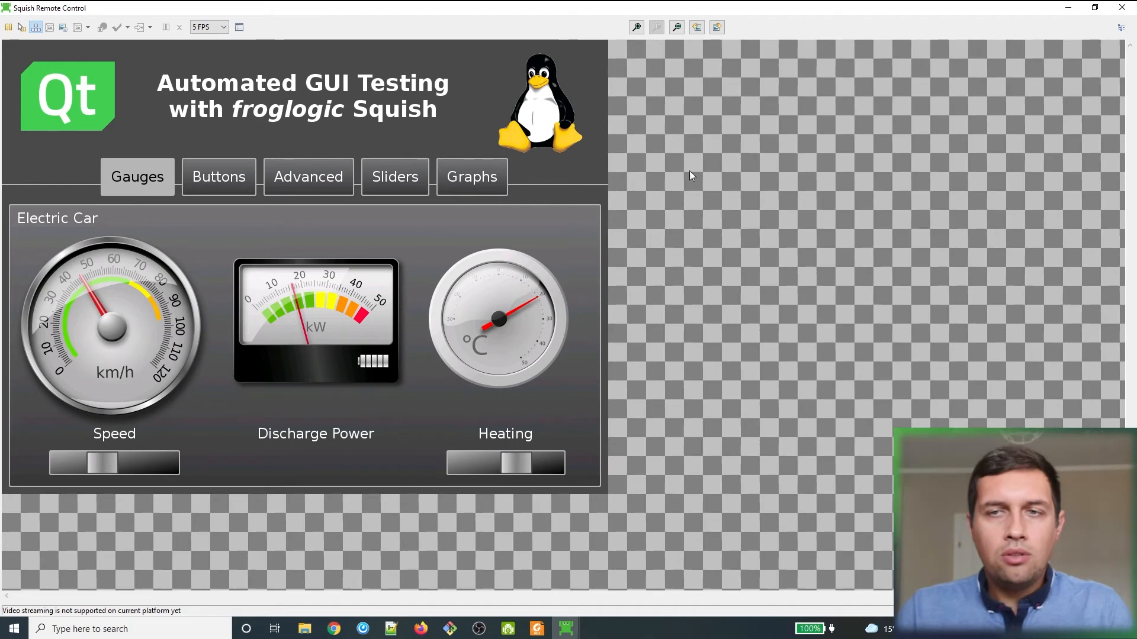
mouse_move(367, 251)
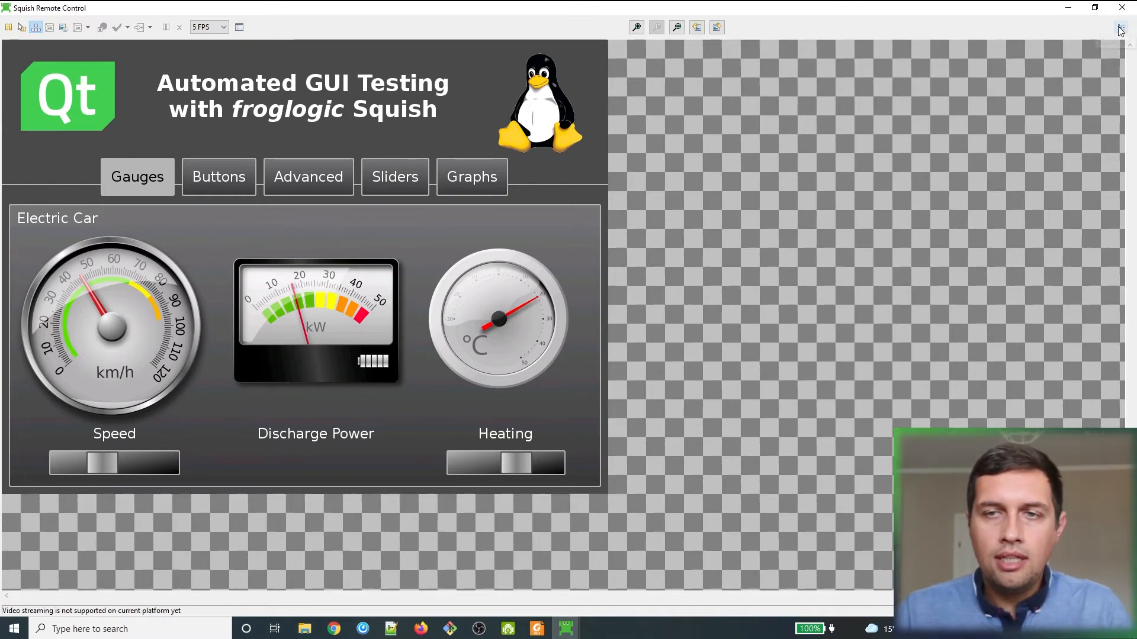
Inspect the dial gauge in Application Objects, then return to the suite_gb_SD2021 Test Management view.
left_click(1121, 27)
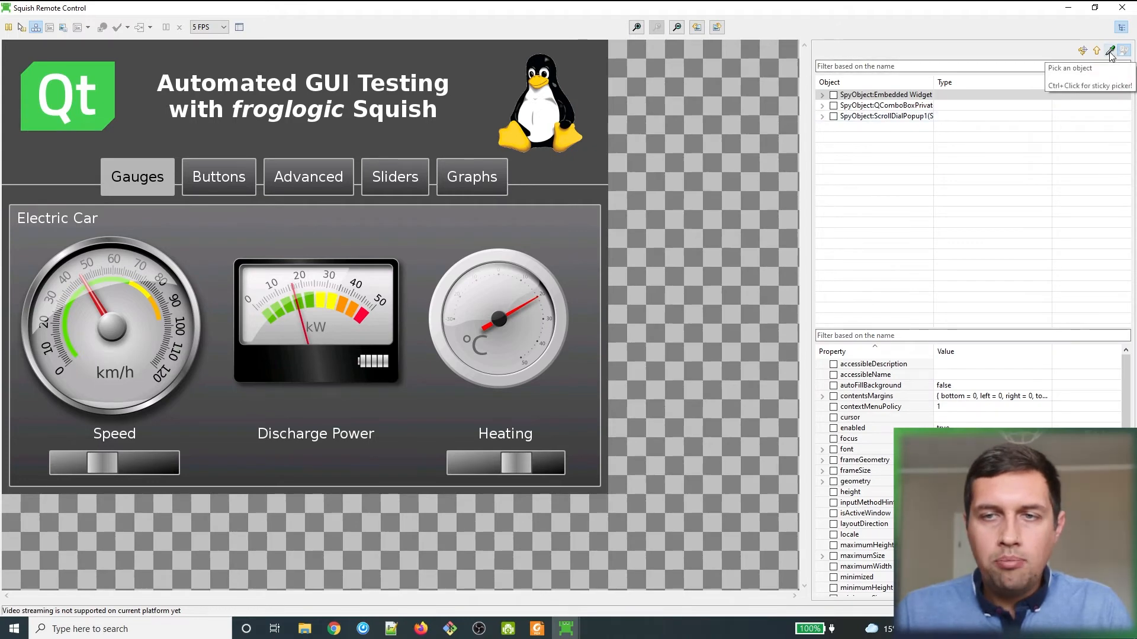
mouse_move(369, 257)
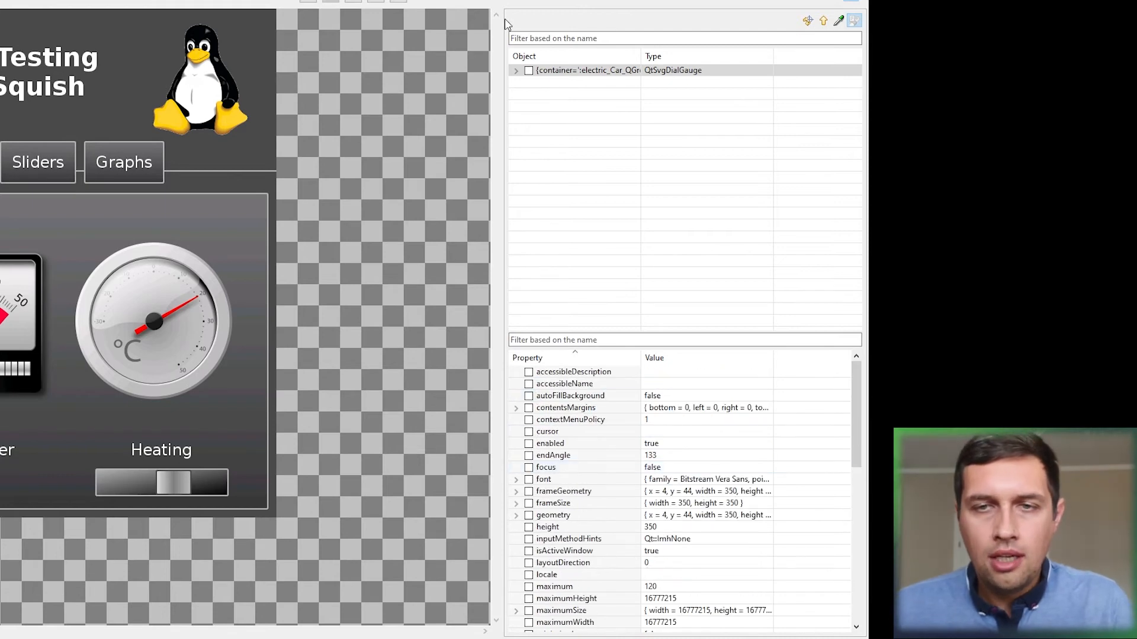
left_click(587, 70)
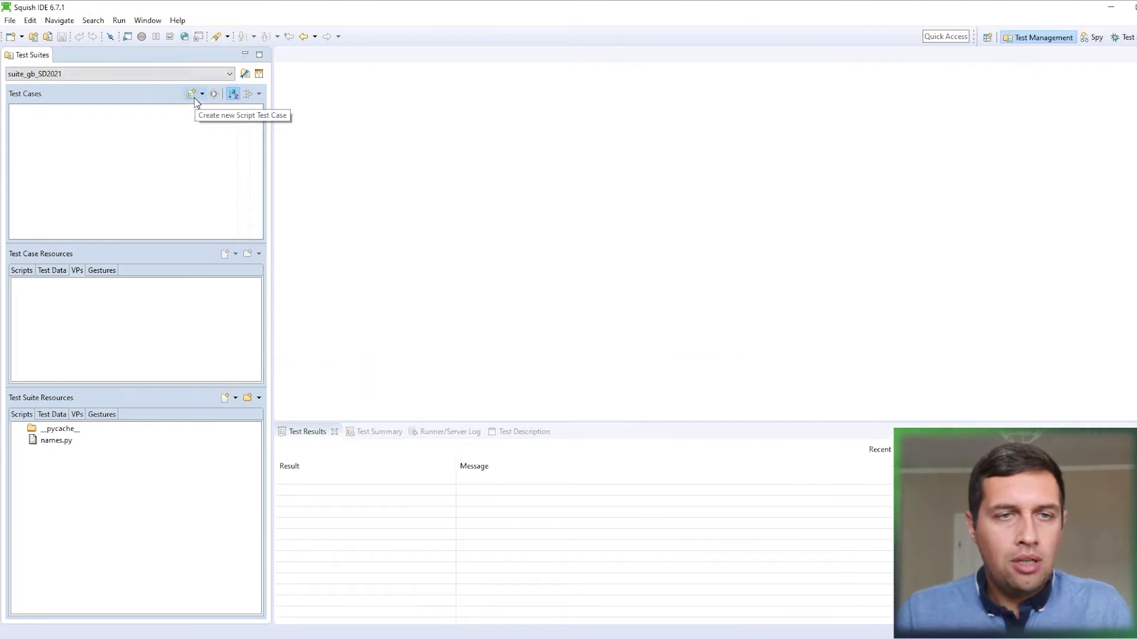
Create script test case tst_case1 and begin recording it against greenbox (attachable).
left_click(191, 93)
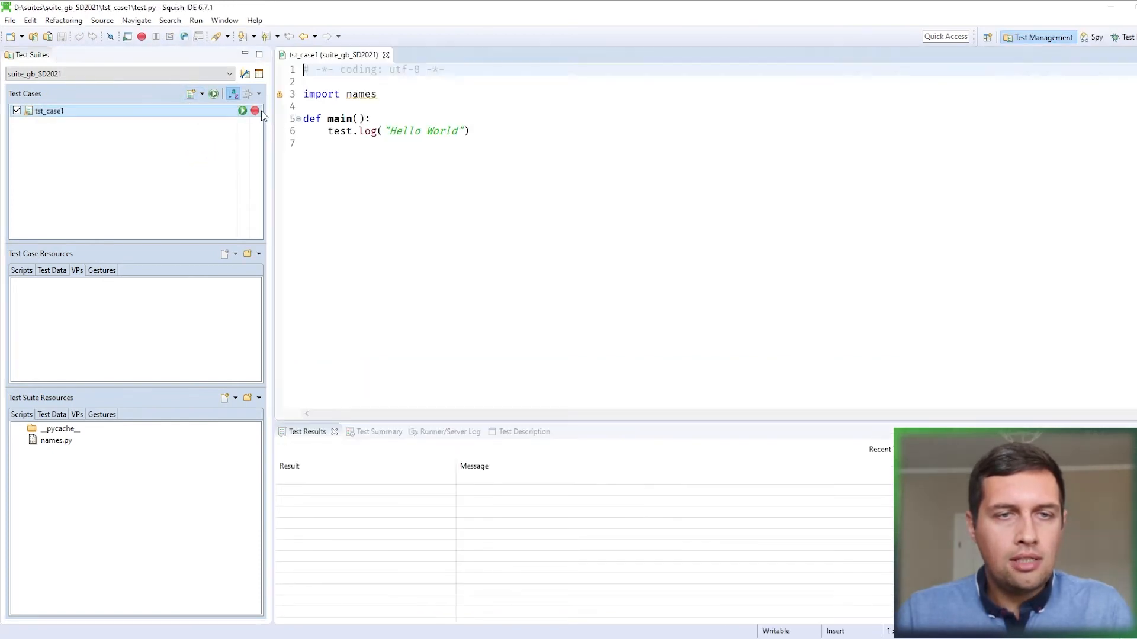
left_click(243, 110)
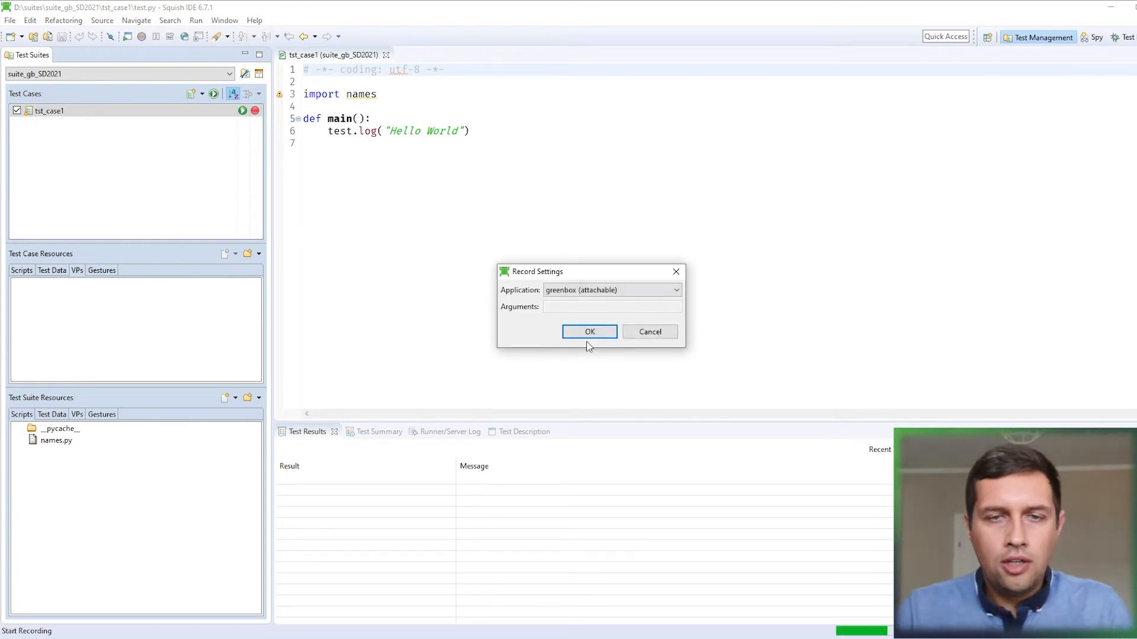
left_click(588, 332)
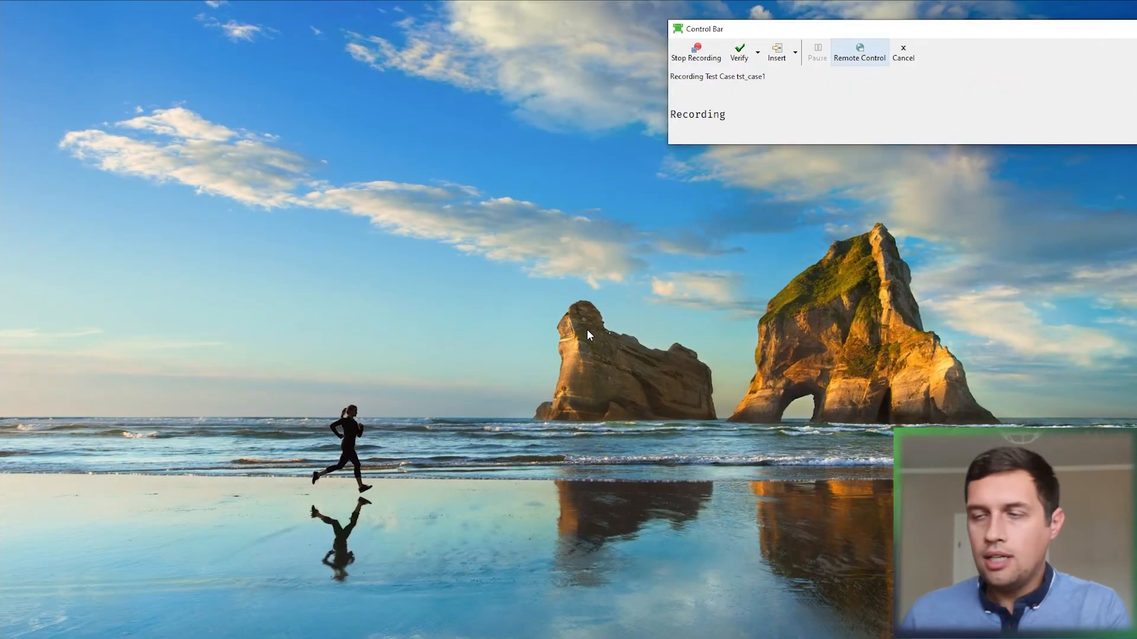
mouse_move(912, 104)
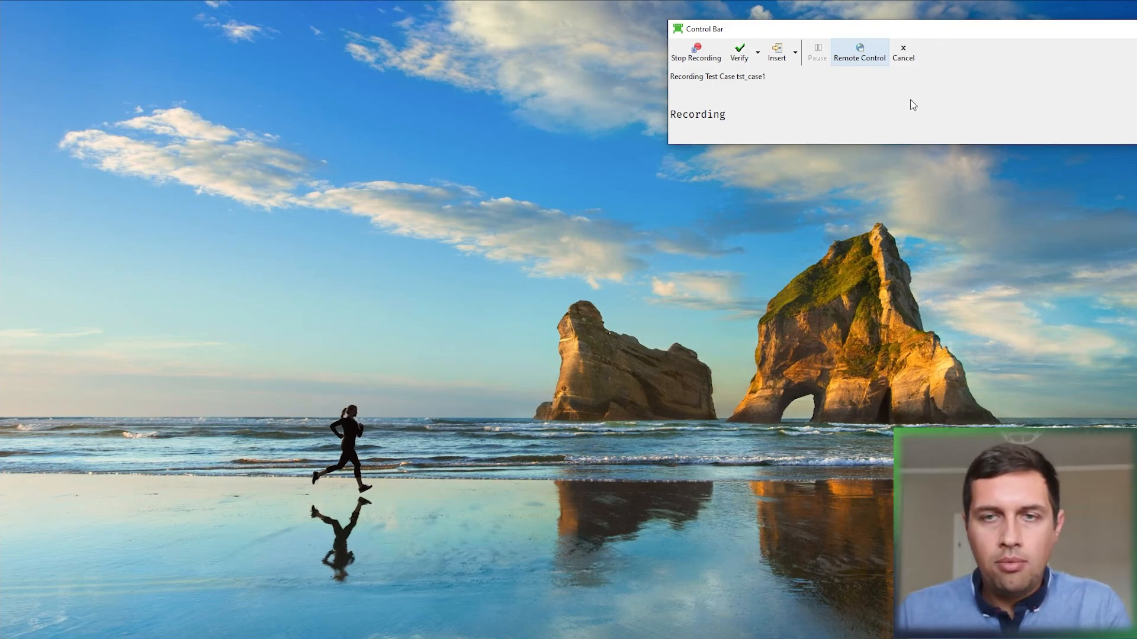
mouse_move(858, 55)
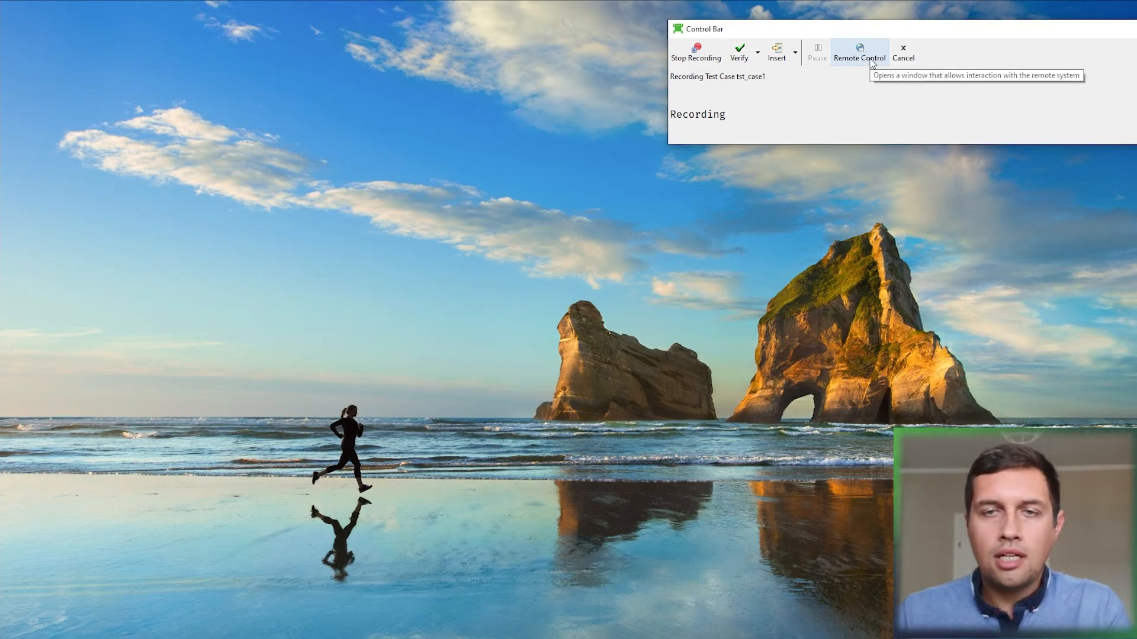
Bring up Remote Control from the Control Bar and drag the Speed slider, recording a scrollTo.
left_click(860, 52)
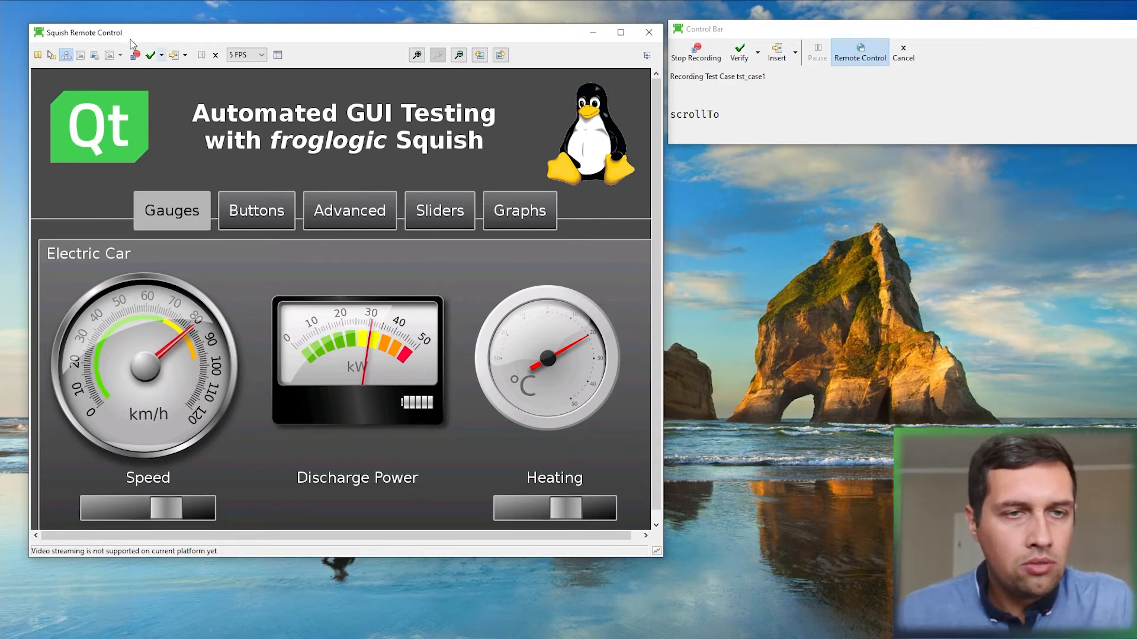
Start a Properties verification on the speed QtSvgDialGauge, filtering for 'value' (82).
left_click(163, 54)
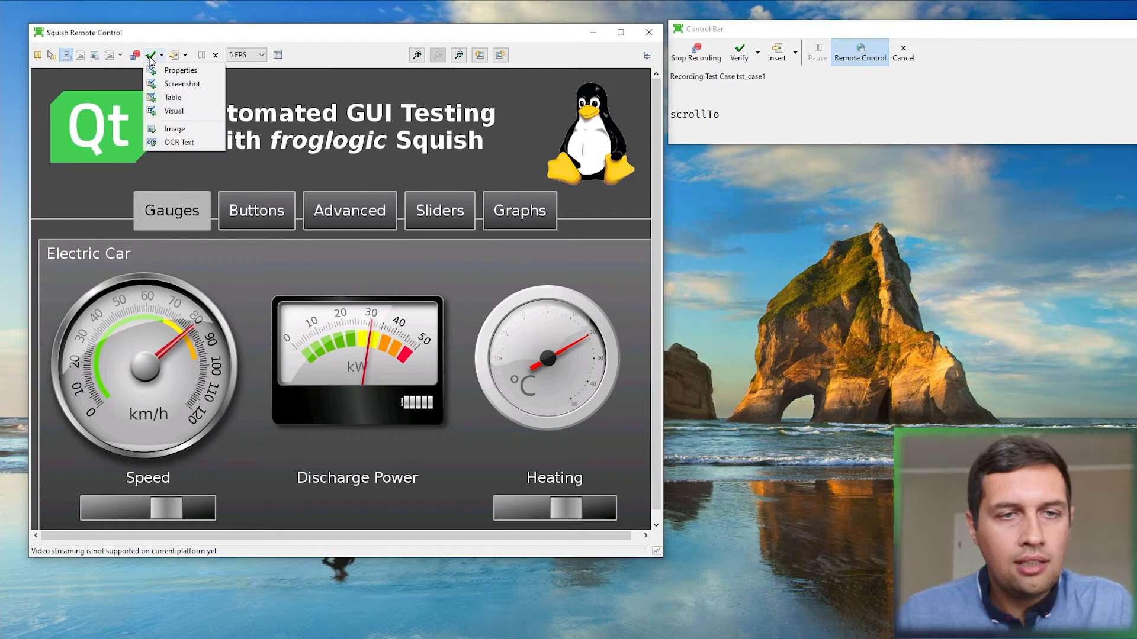
mouse_move(182, 70)
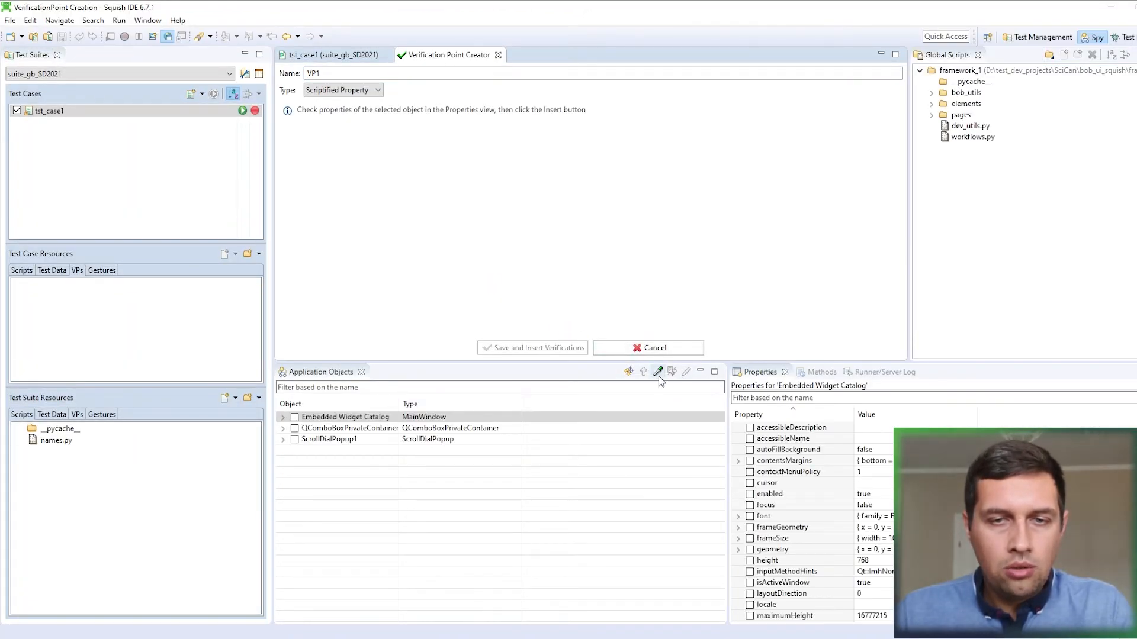
mouse_move(657, 372)
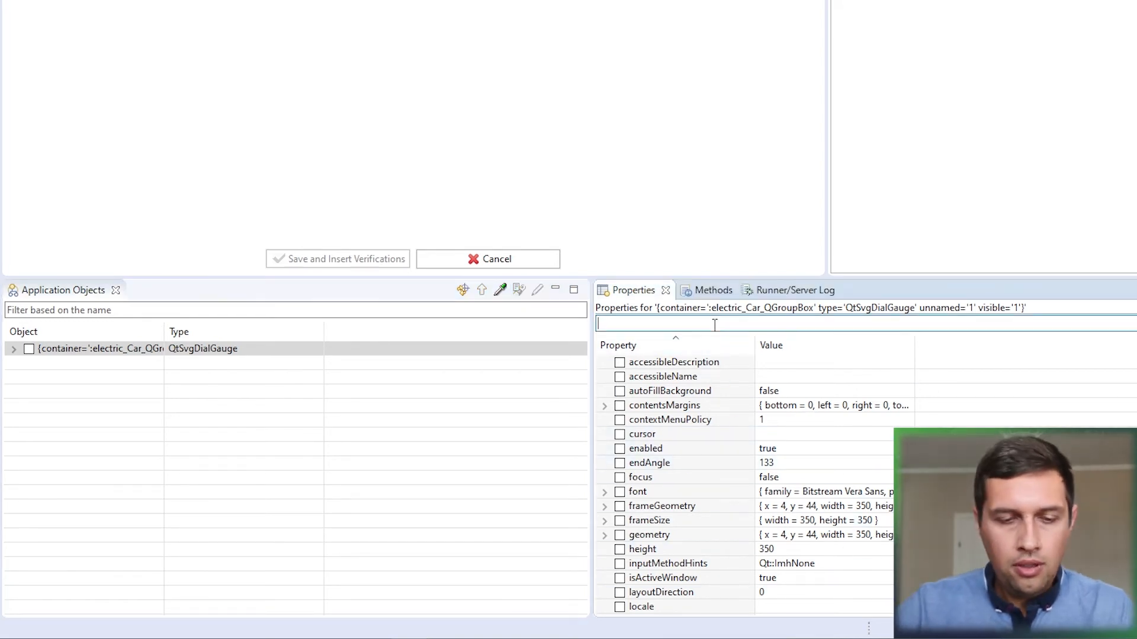
type("value")
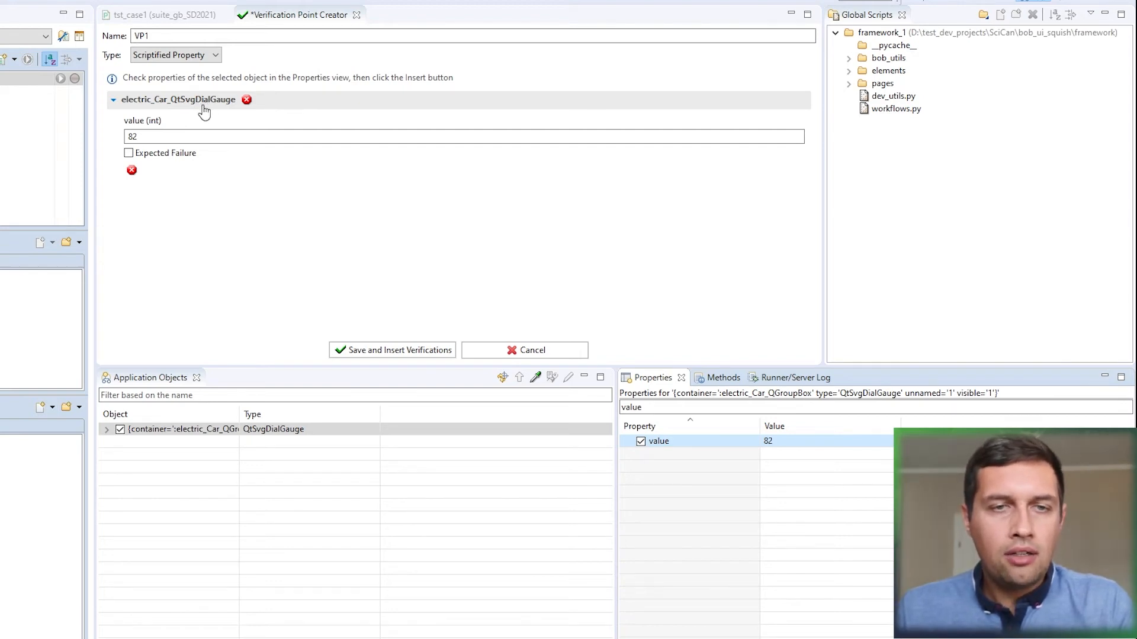
mouse_move(178, 92)
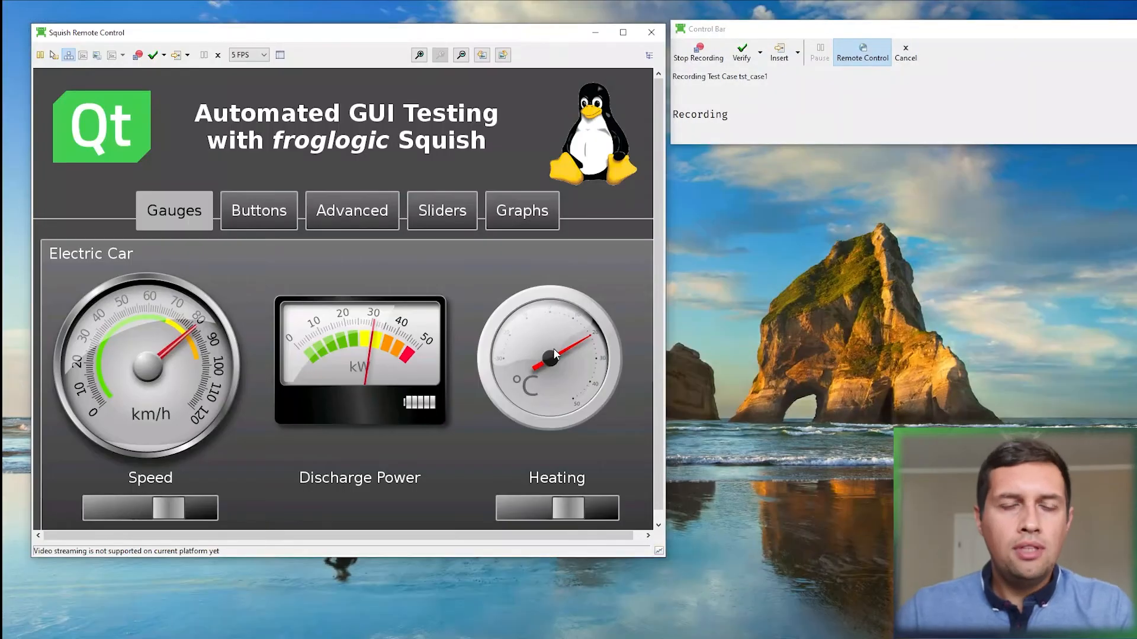
mouse_move(138, 59)
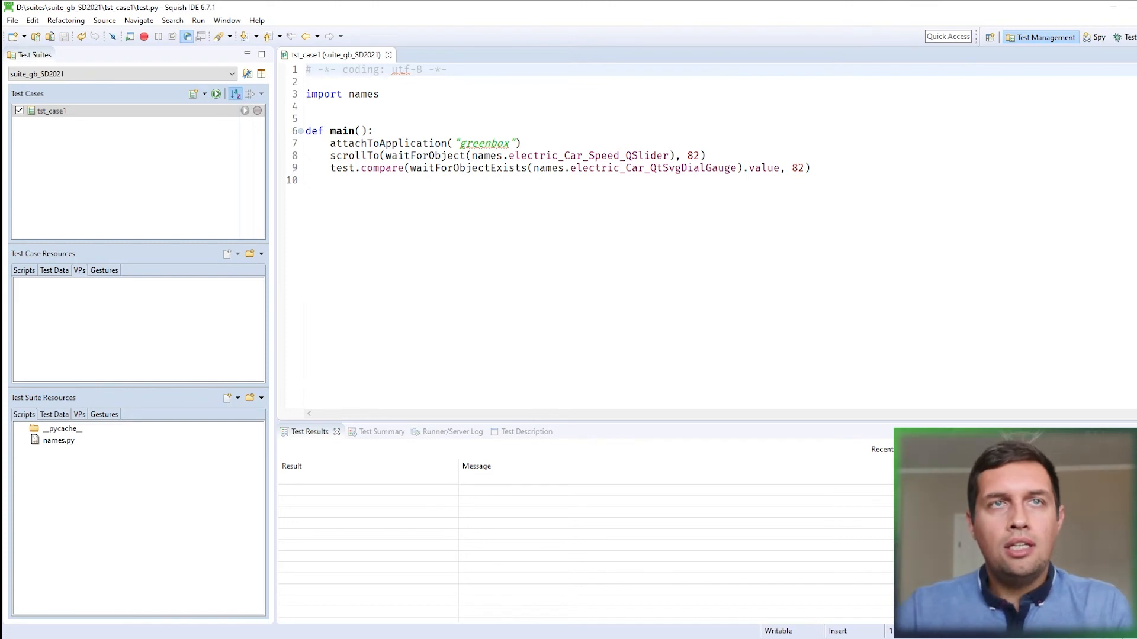
mouse_move(719, 216)
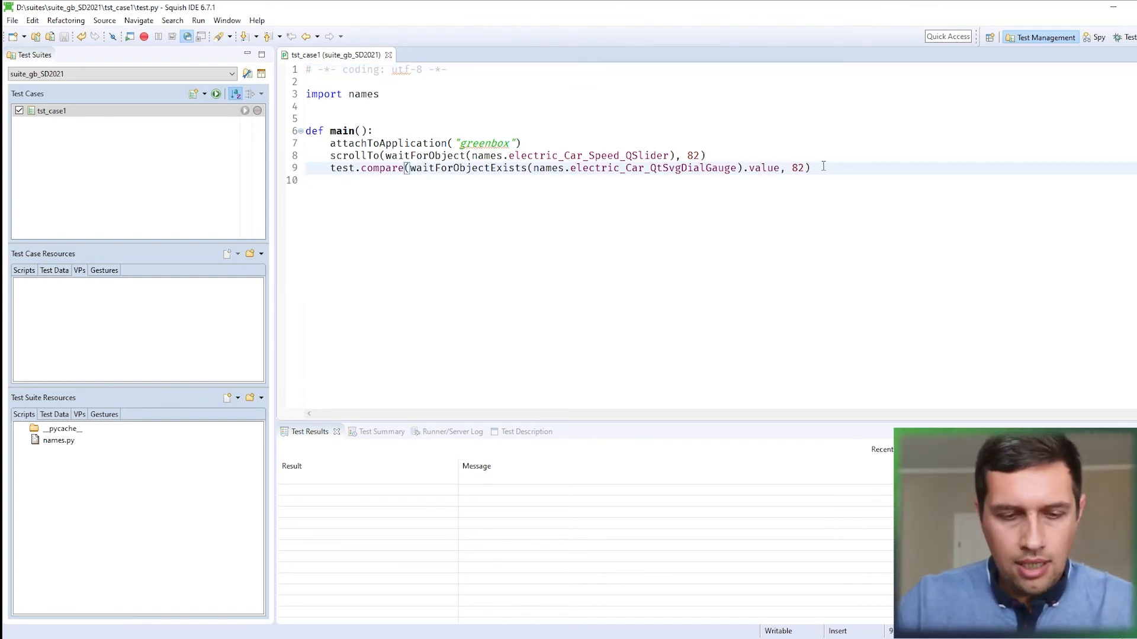
End test.py with snooze(5) and bring the Squish Remote Control window forward.
type("snooze(5")
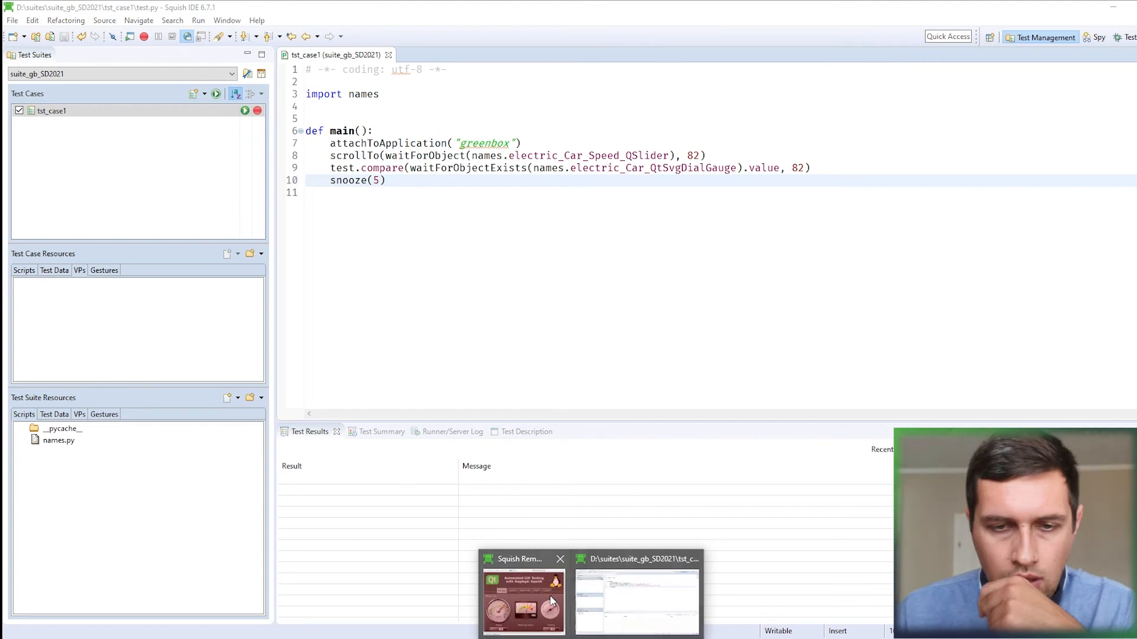
left_click(523, 598)
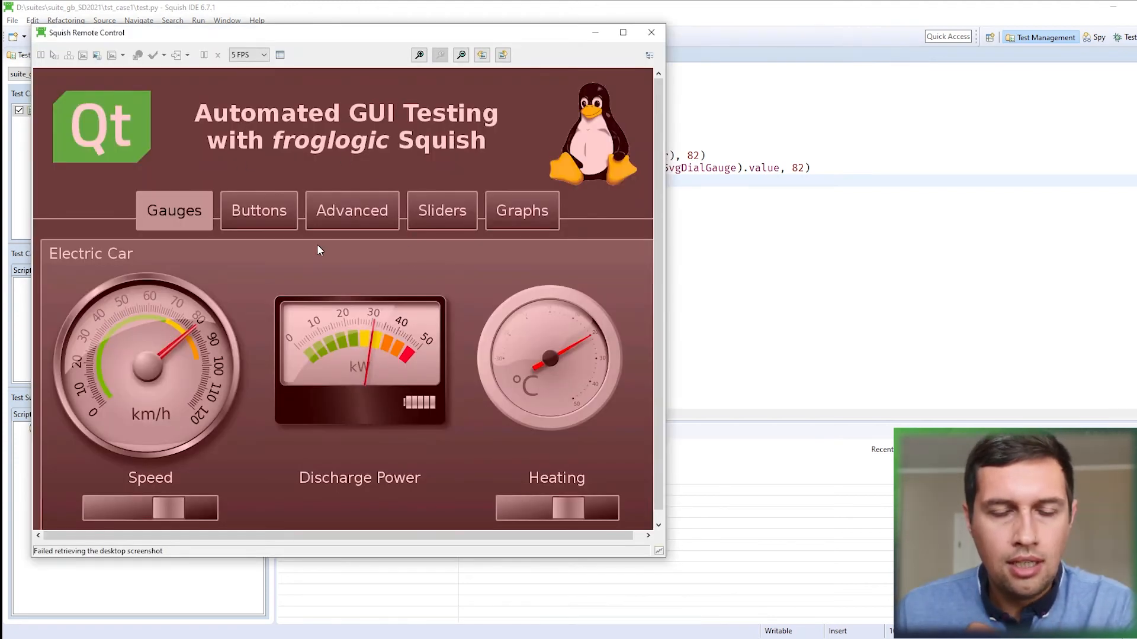
mouse_move(300, 179)
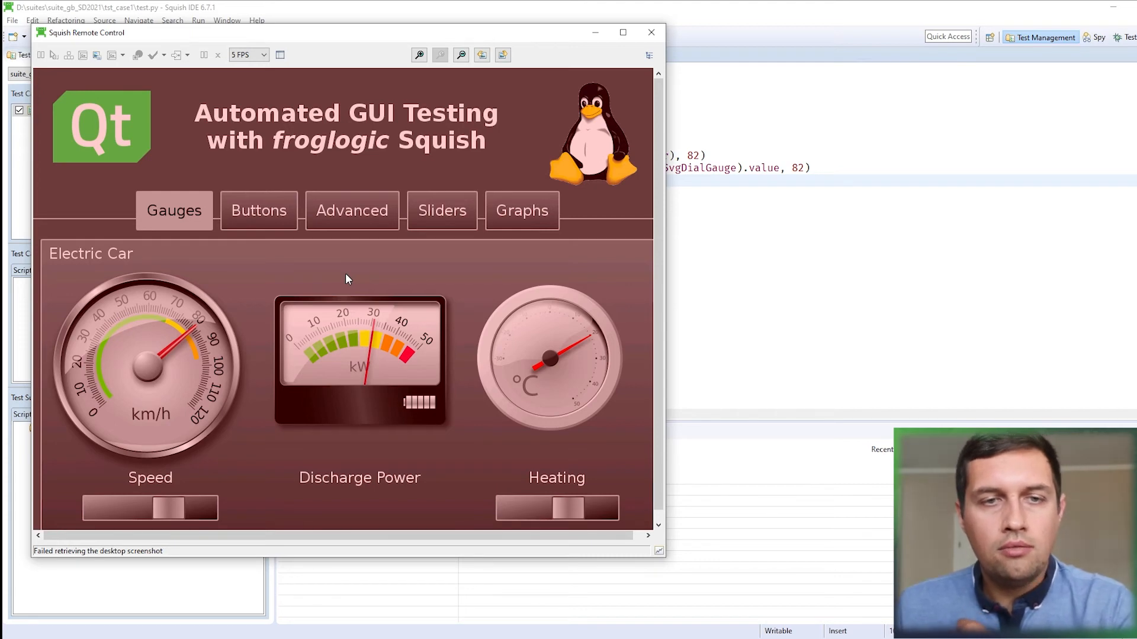
mouse_move(340, 247)
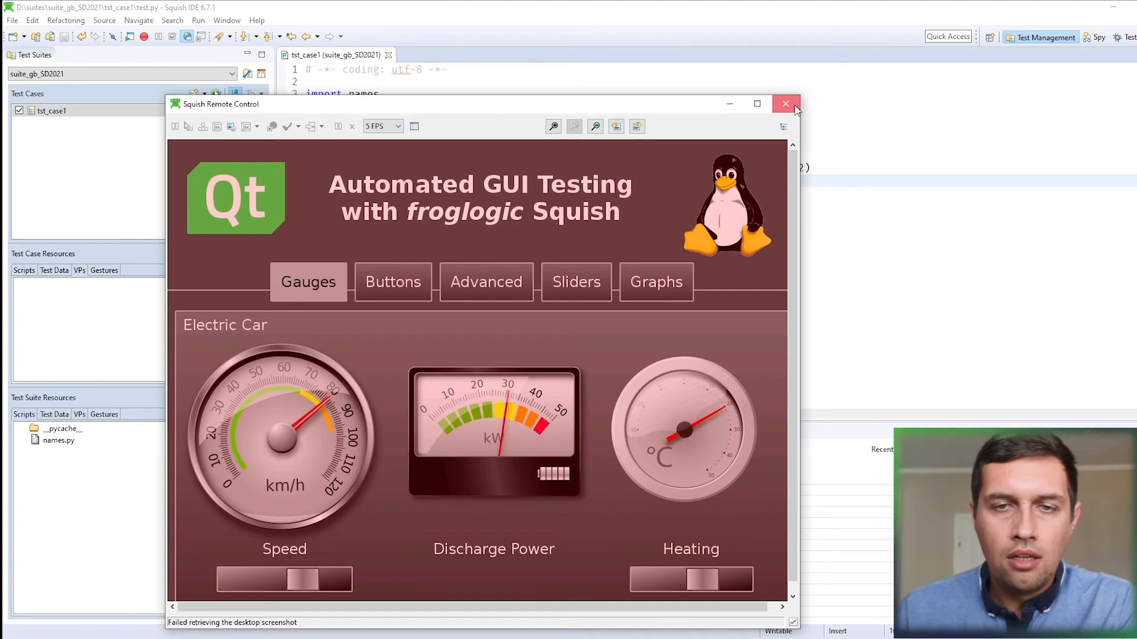
Run tst_case1, resume past the breakpoint to a Pass result, and clear the line 8 breakpoint.
left_click(785, 105)
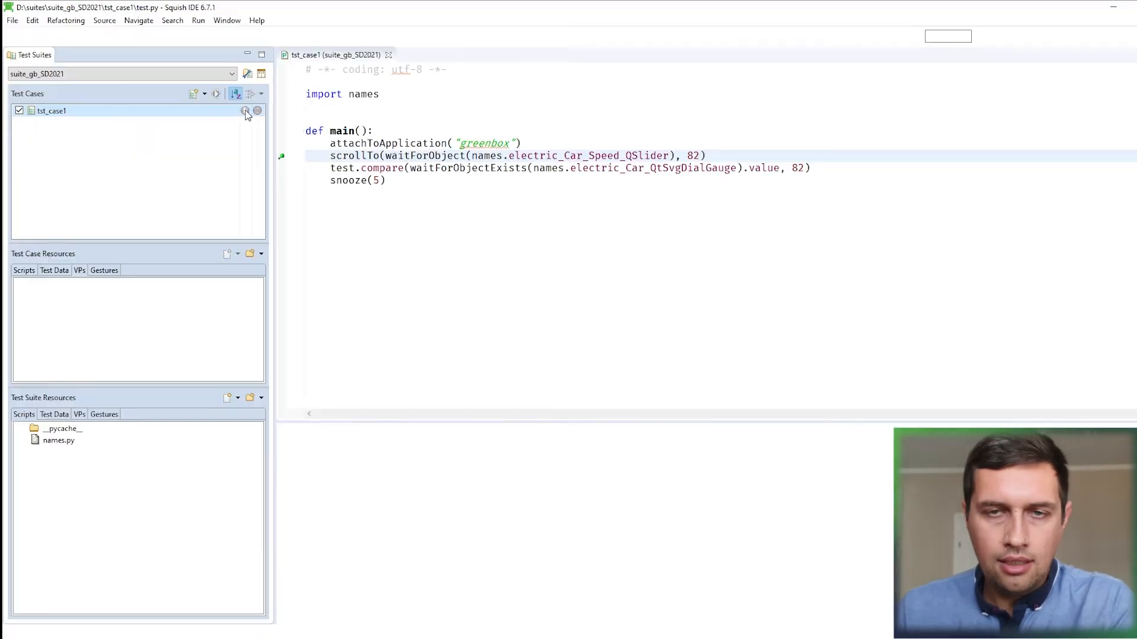
left_click(246, 110)
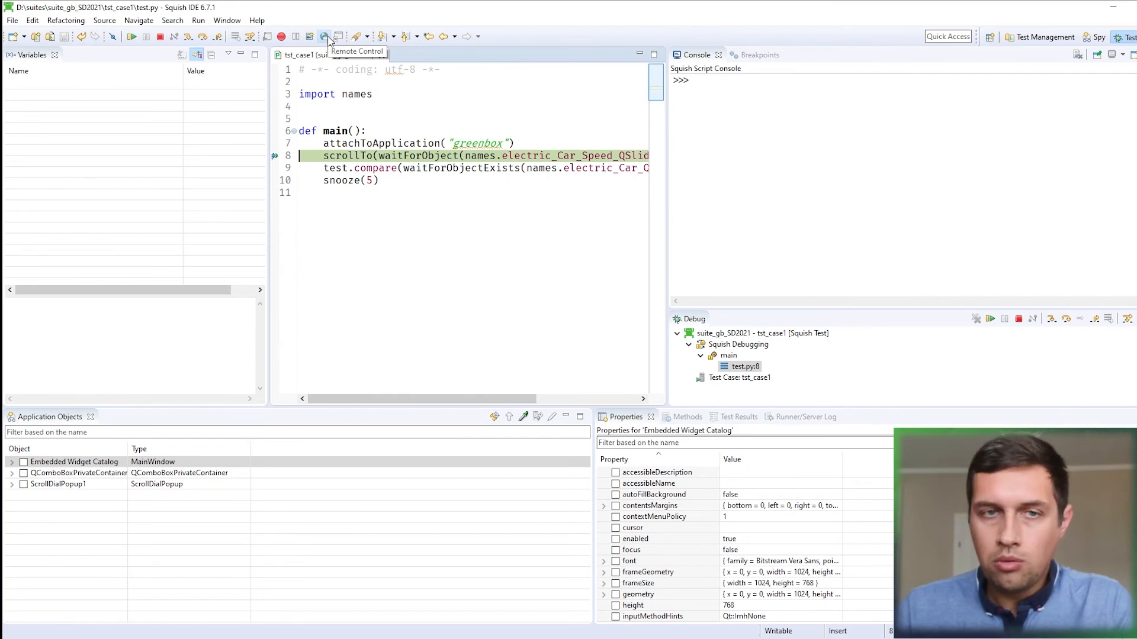
left_click(323, 37)
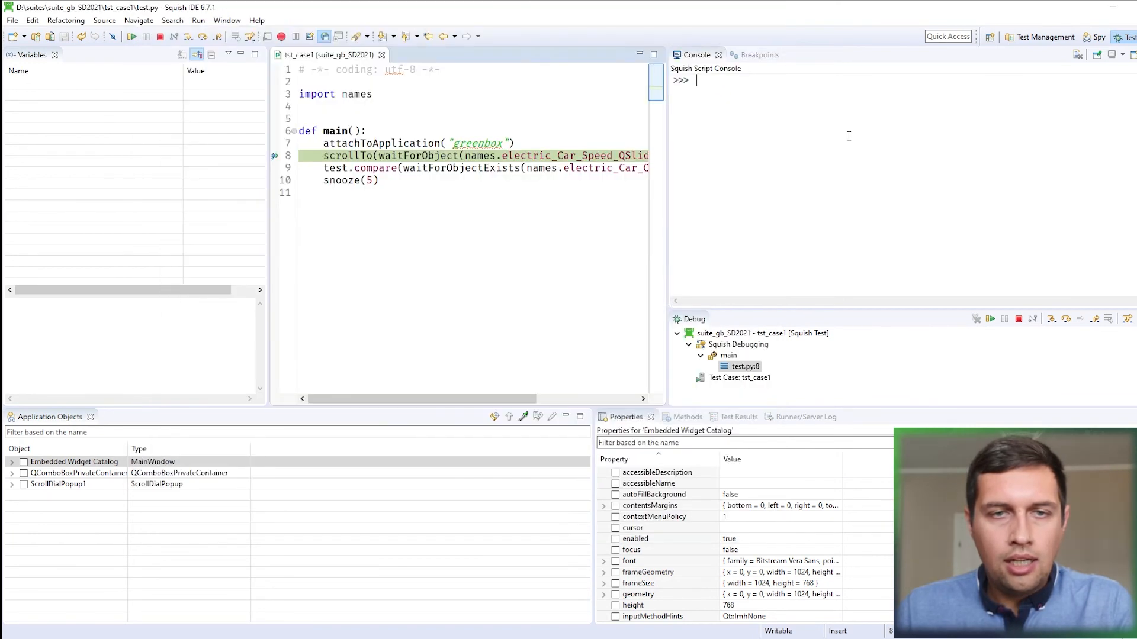
left_click(132, 36)
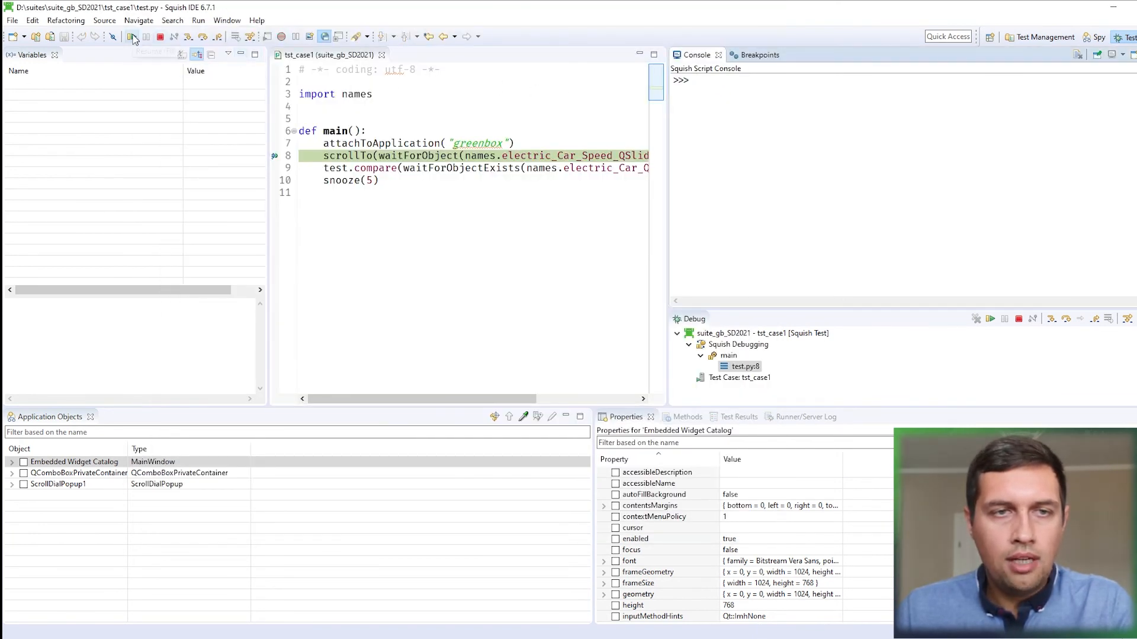
left_click(860, 52)
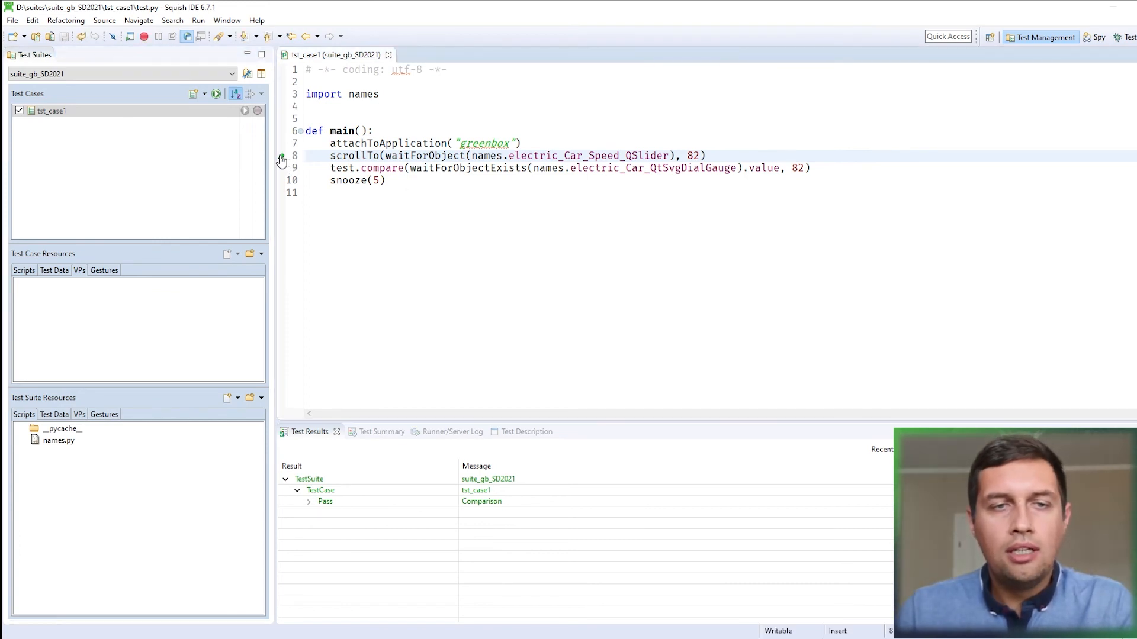
left_click(245, 110)
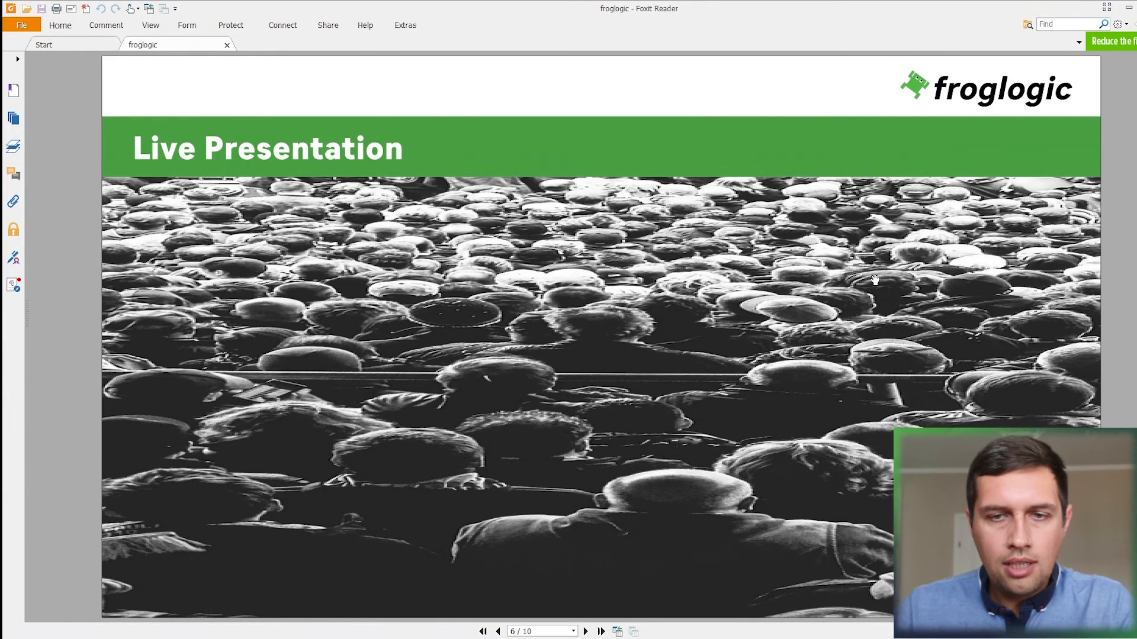
Advance the Foxit Reader presentation to the Limitations slide.
left_click(585, 631)
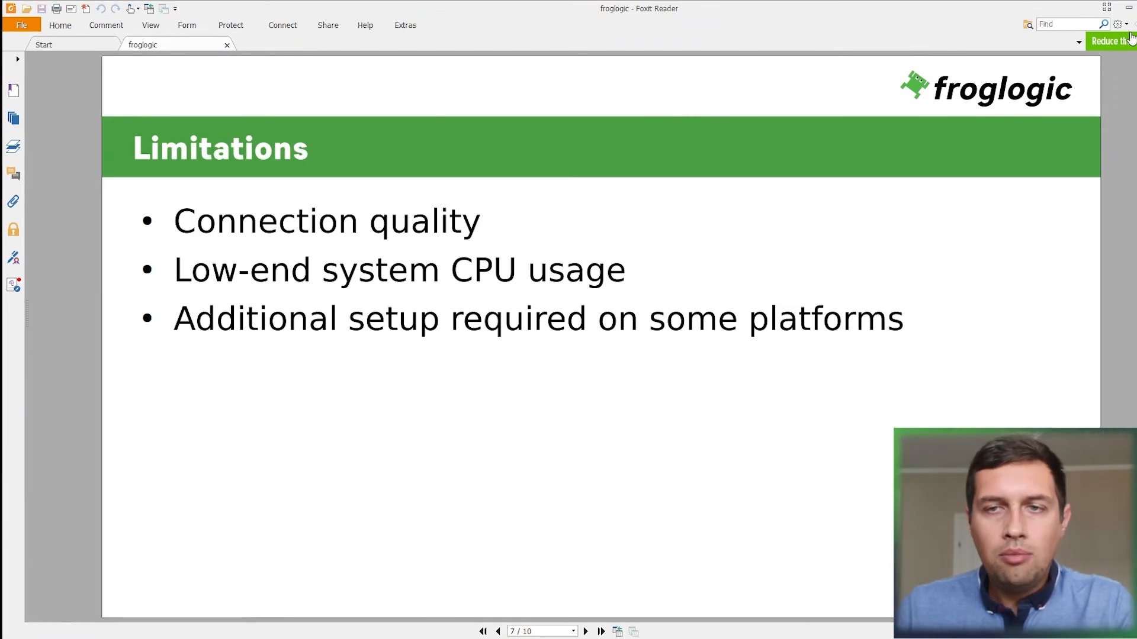